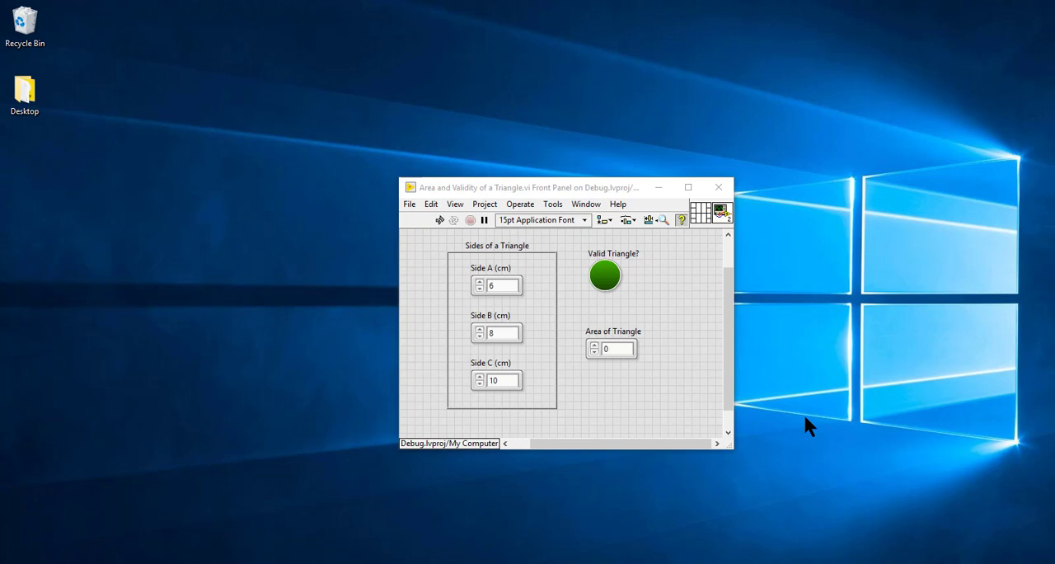
mouse_move(470, 280)
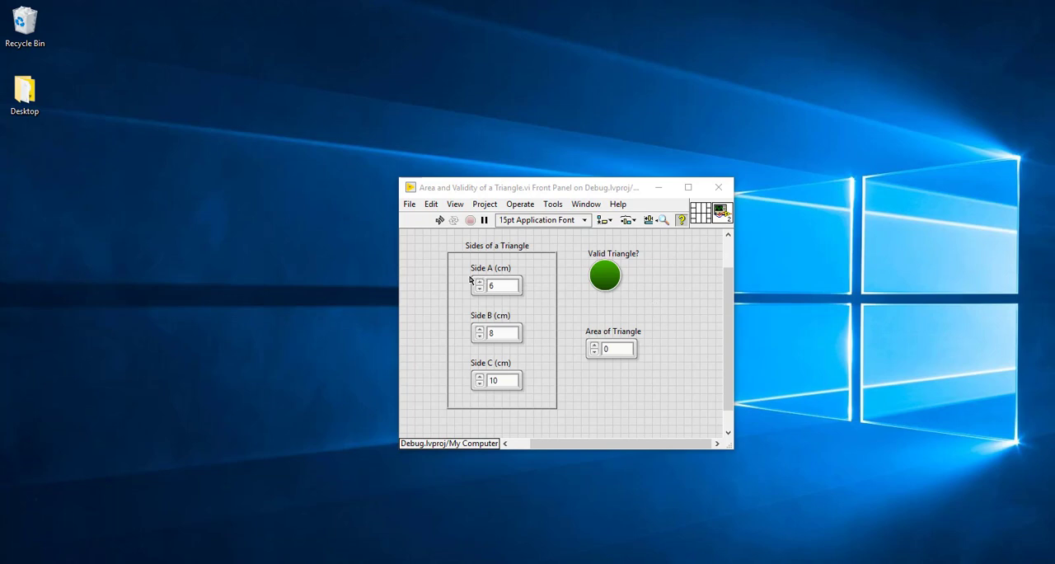
mouse_move(447, 277)
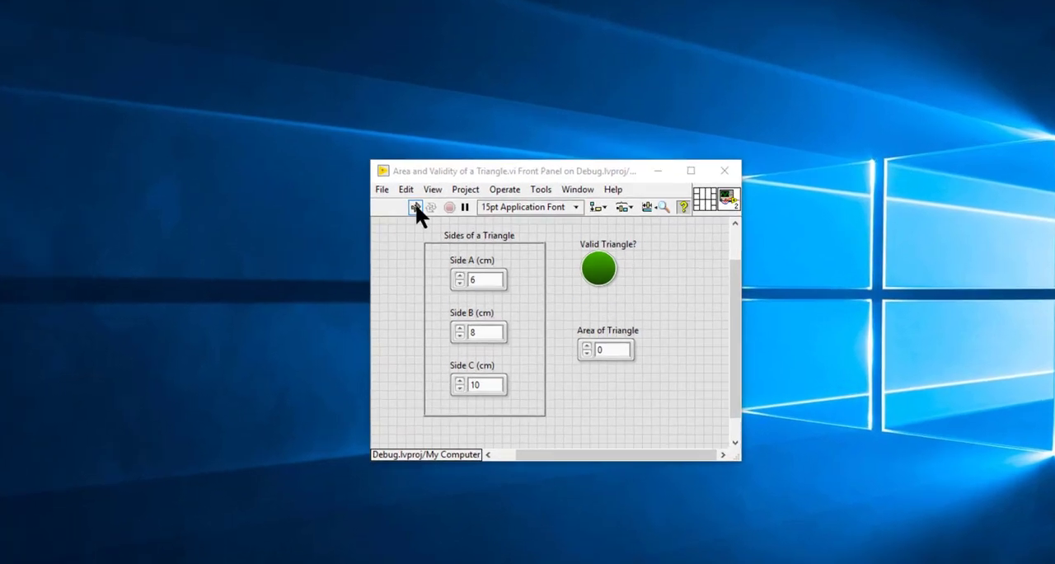
Bring up the Error list from the broken Run arrow and compare the area subVI's and main triangle VI's errors
left_click(415, 208)
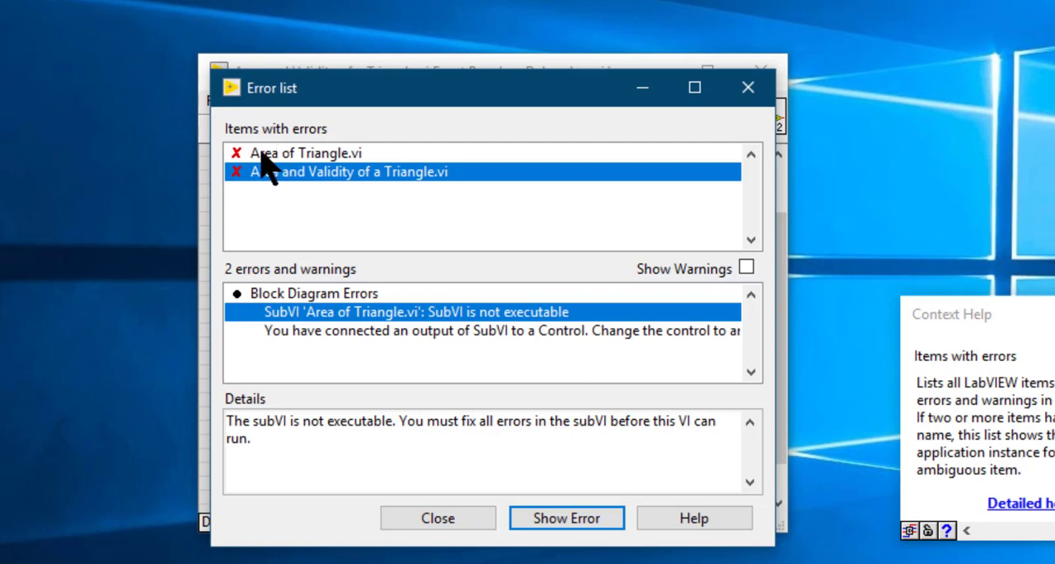
mouse_move(250, 149)
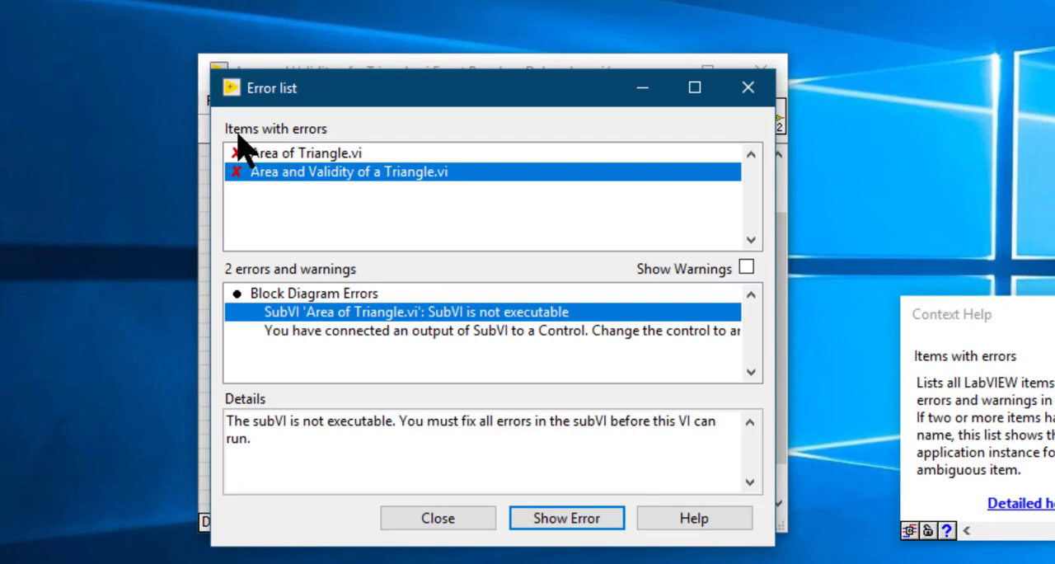
mouse_move(310, 165)
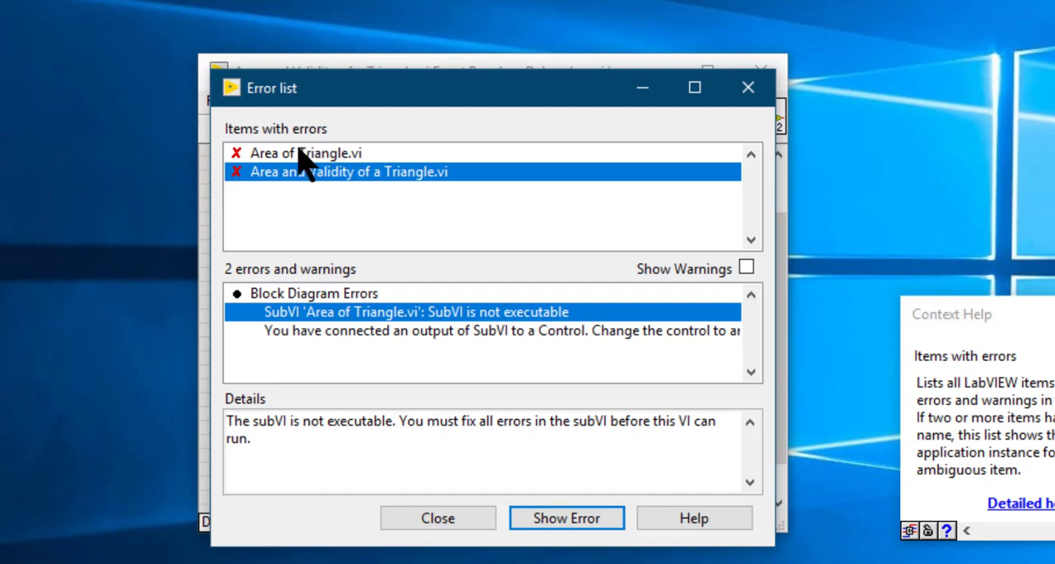
left_click(303, 154)
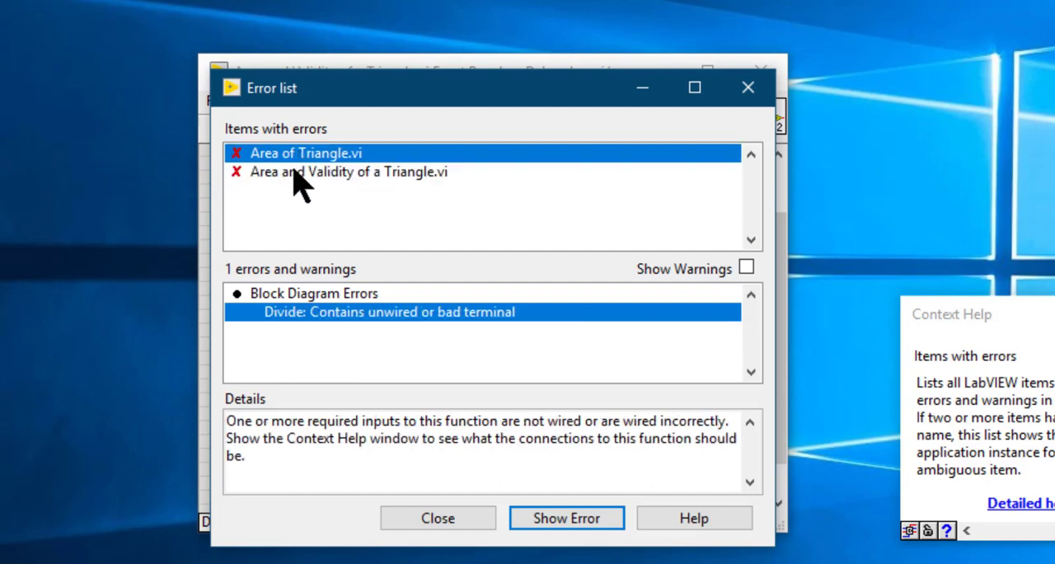
left_click(348, 171)
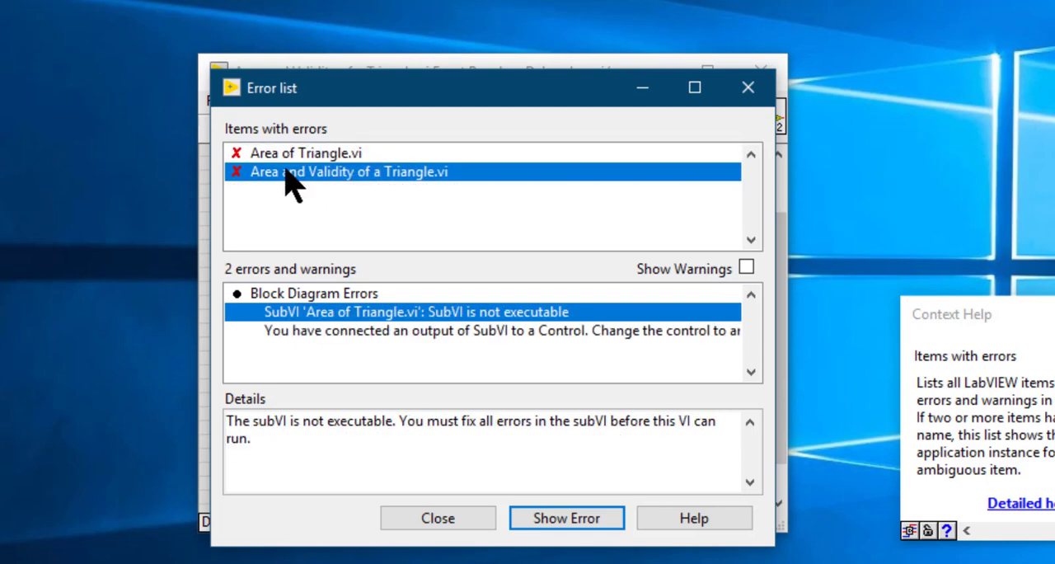
left_click(307, 153)
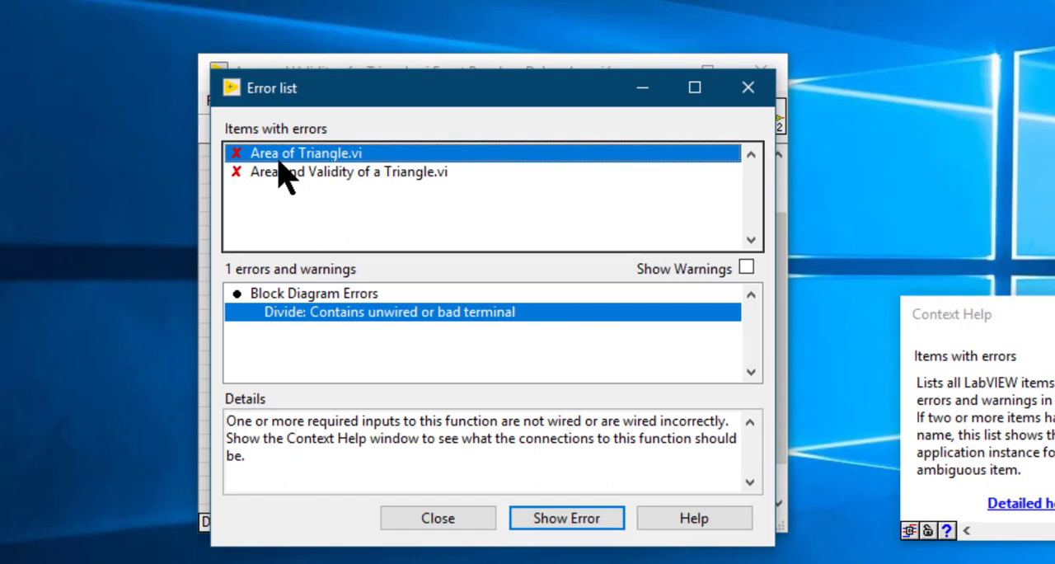
left_click(350, 171)
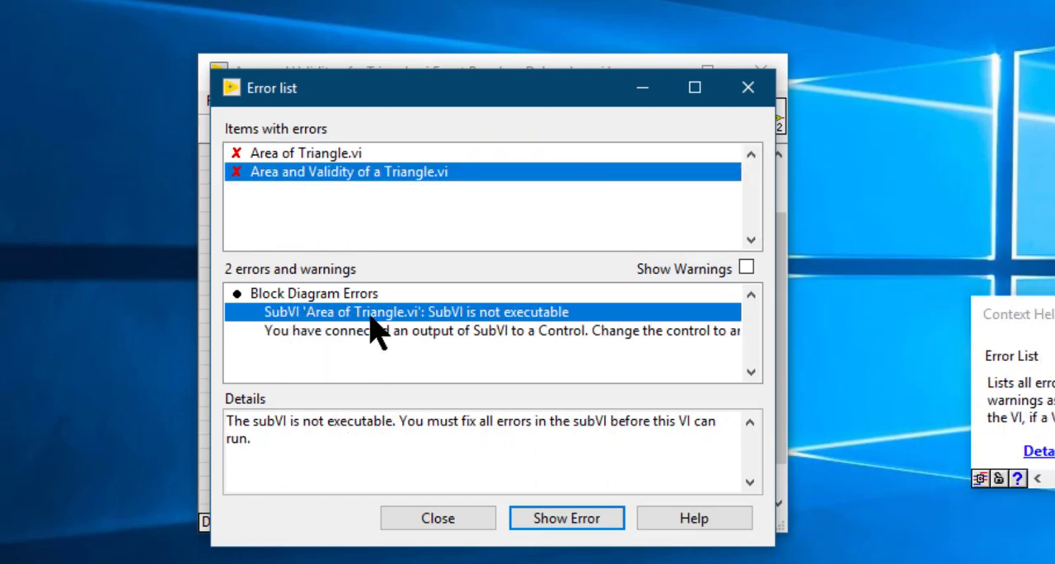
mouse_move(239, 293)
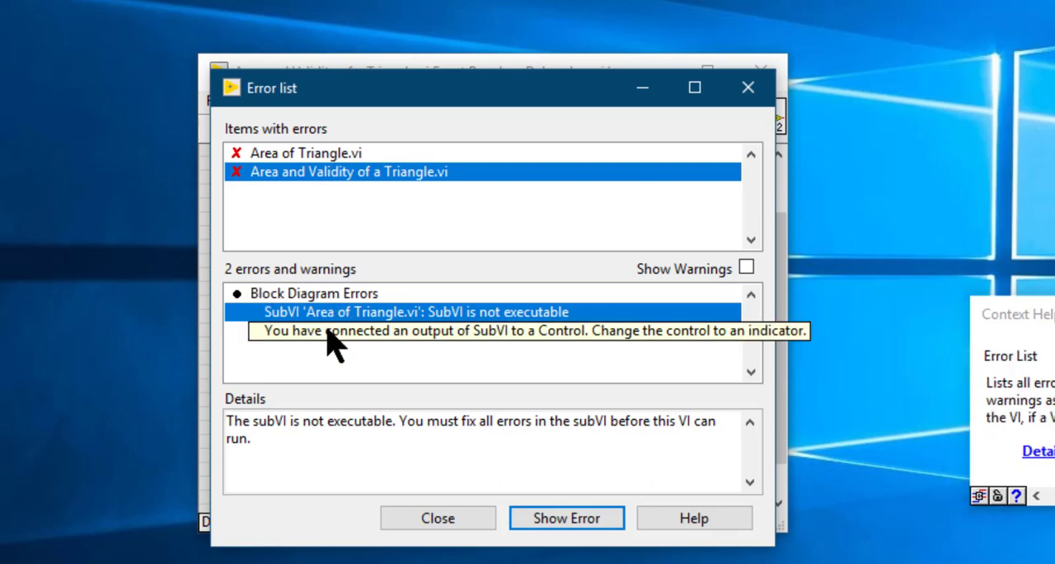
Read the details of the output-wired-to-control error and the subVI-not-executable error
left_click(495, 330)
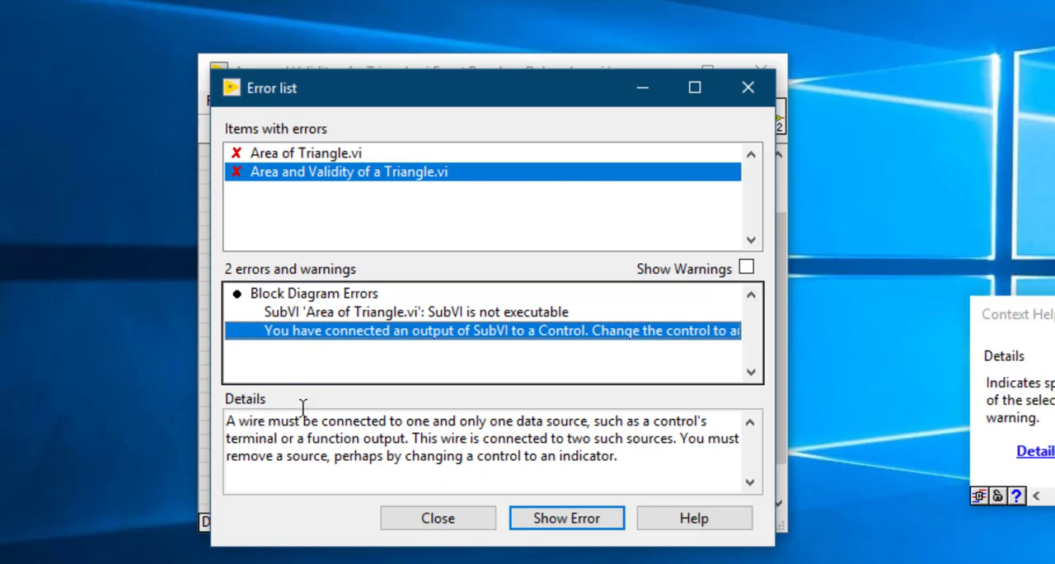
left_click(416, 312)
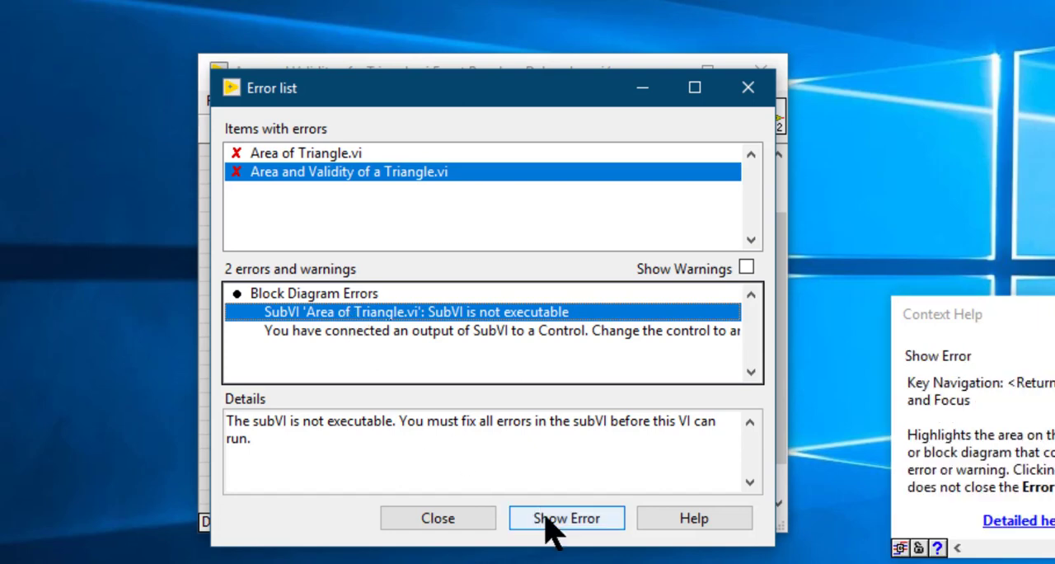
Jump via Show Error to the broken wire feeding Area of Triangle on the main diagram
left_click(567, 517)
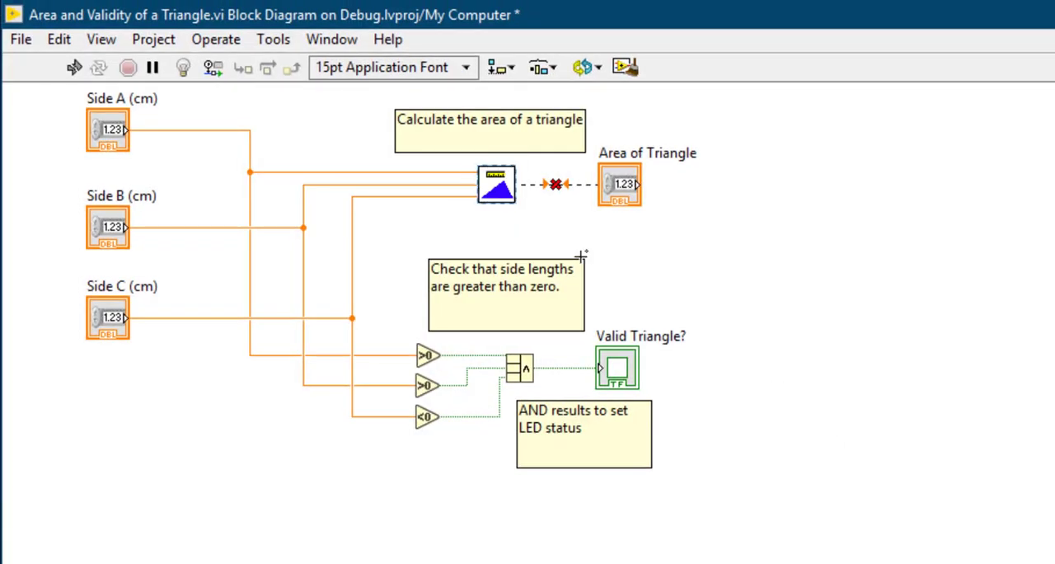
mouse_move(465, 238)
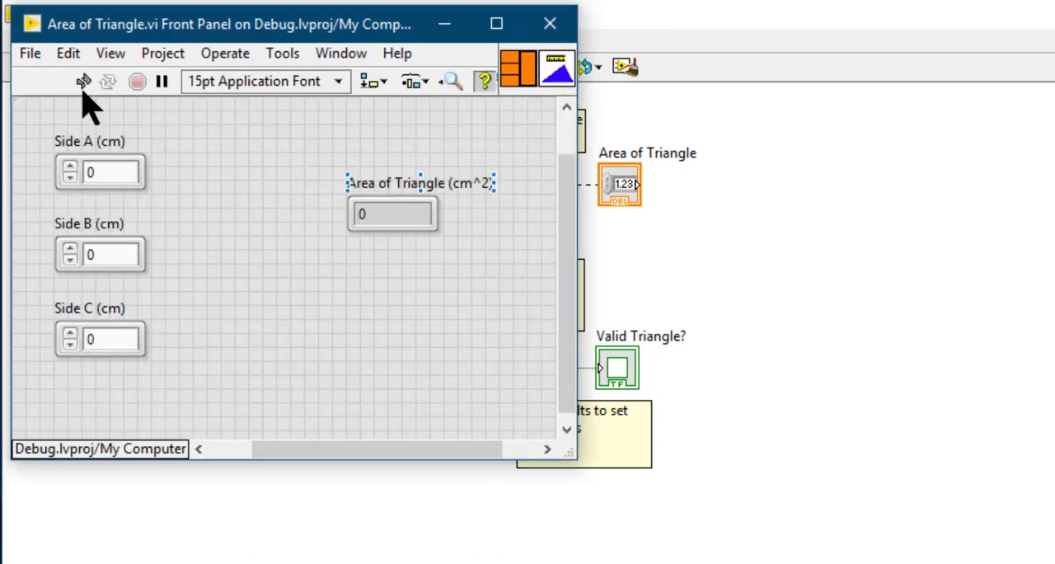
List the area subVI's errors and jump to its unwired Divide terminal
left_click(82, 81)
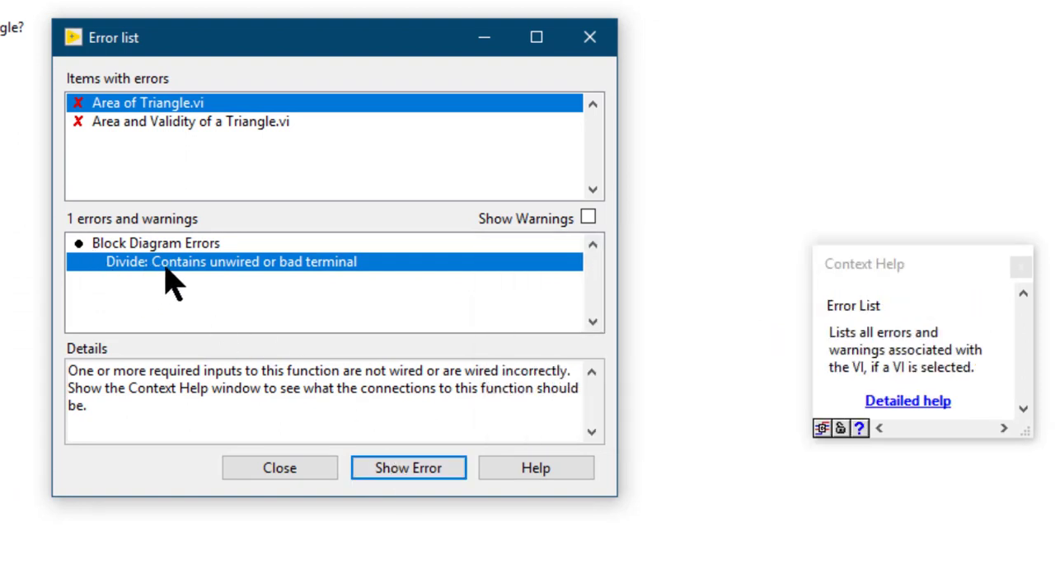
mouse_move(284, 296)
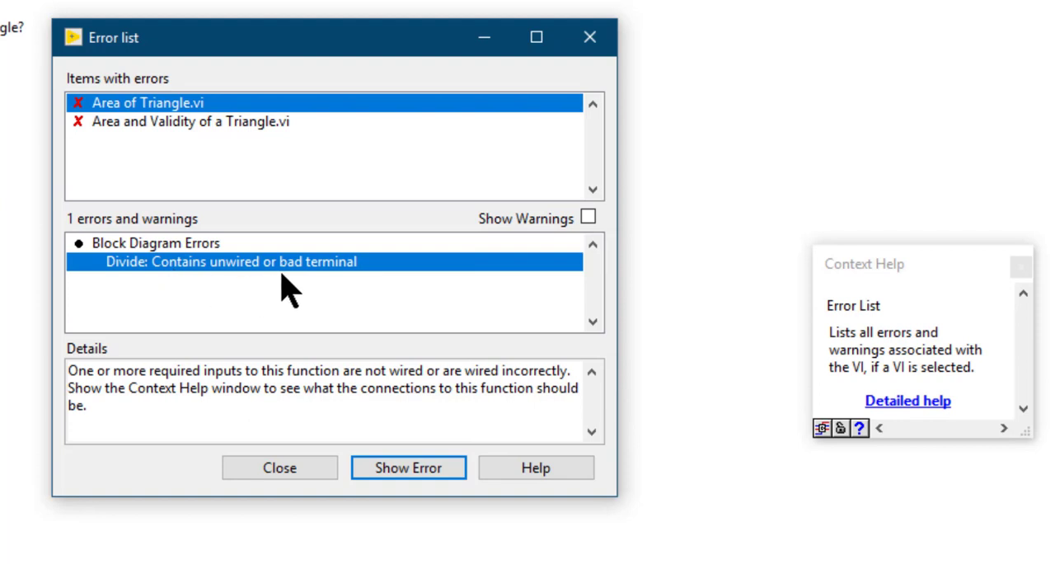
mouse_move(311, 353)
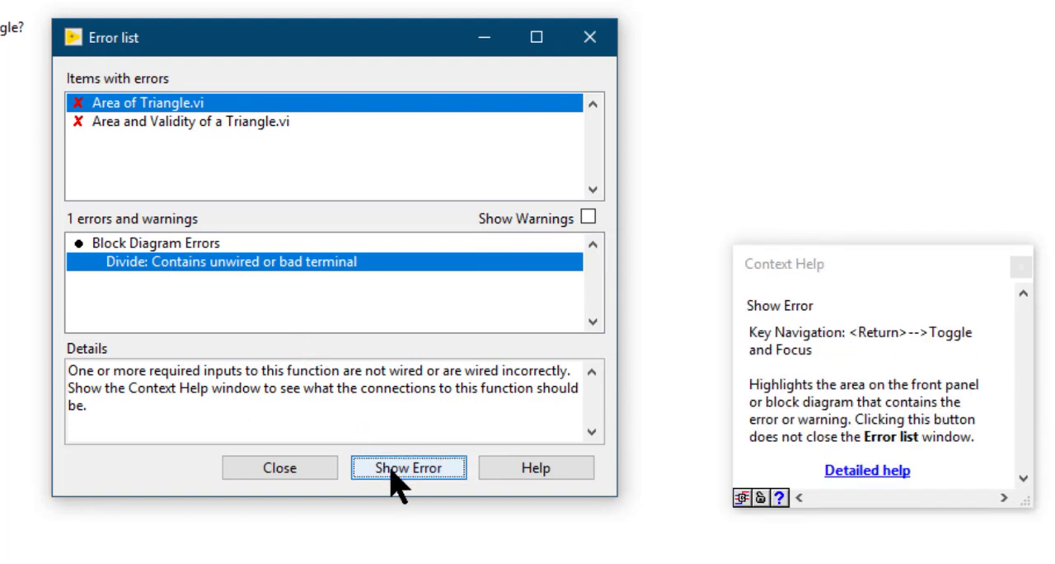
left_click(407, 468)
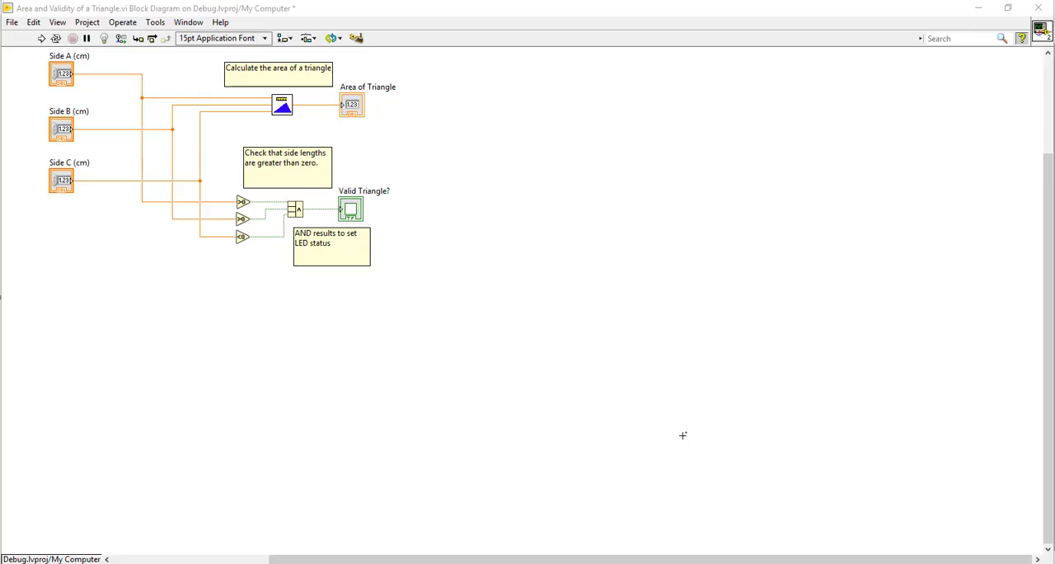
mouse_move(439, 223)
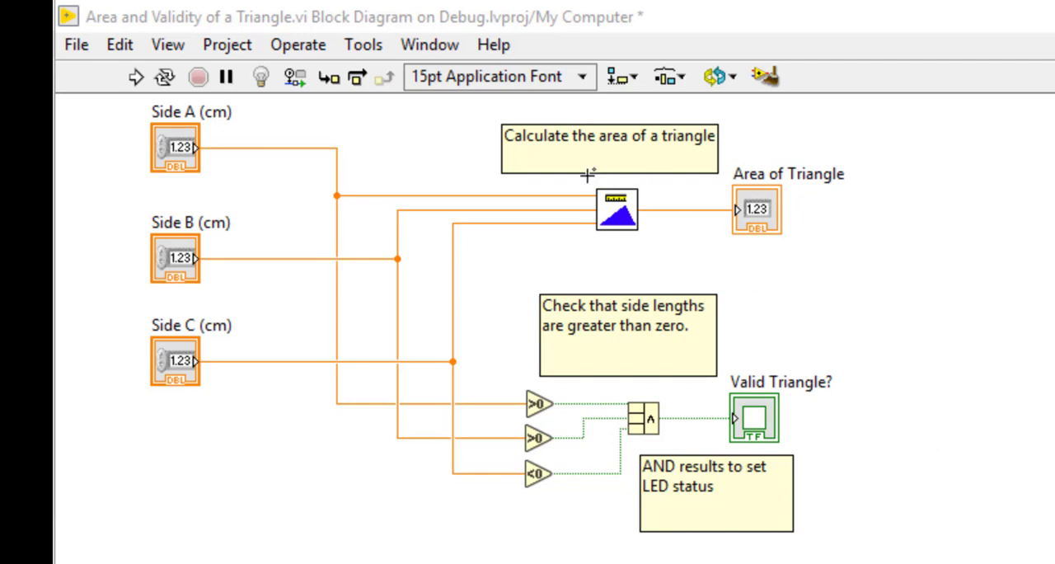
mouse_move(502, 206)
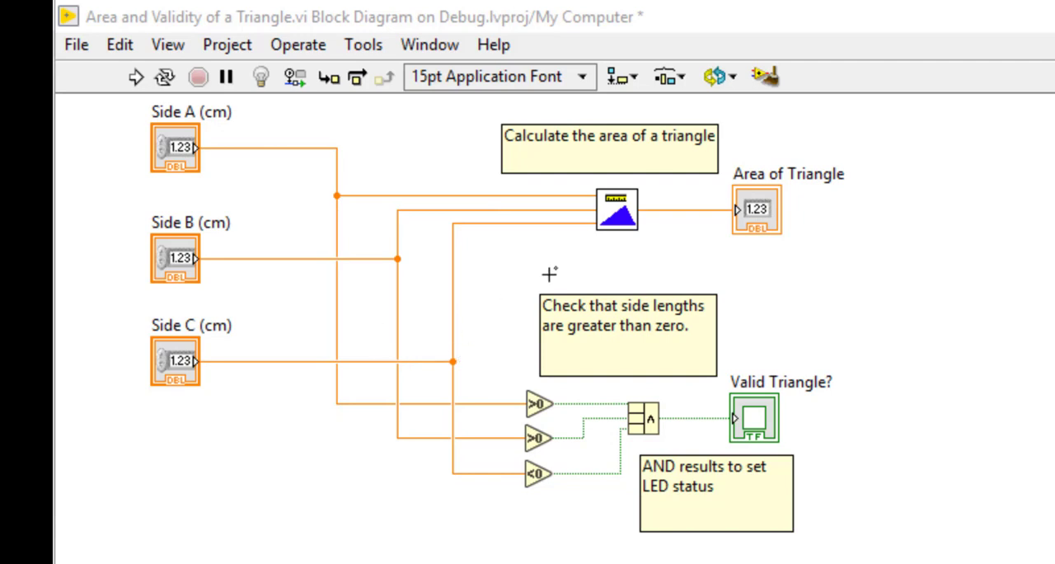
mouse_move(617, 229)
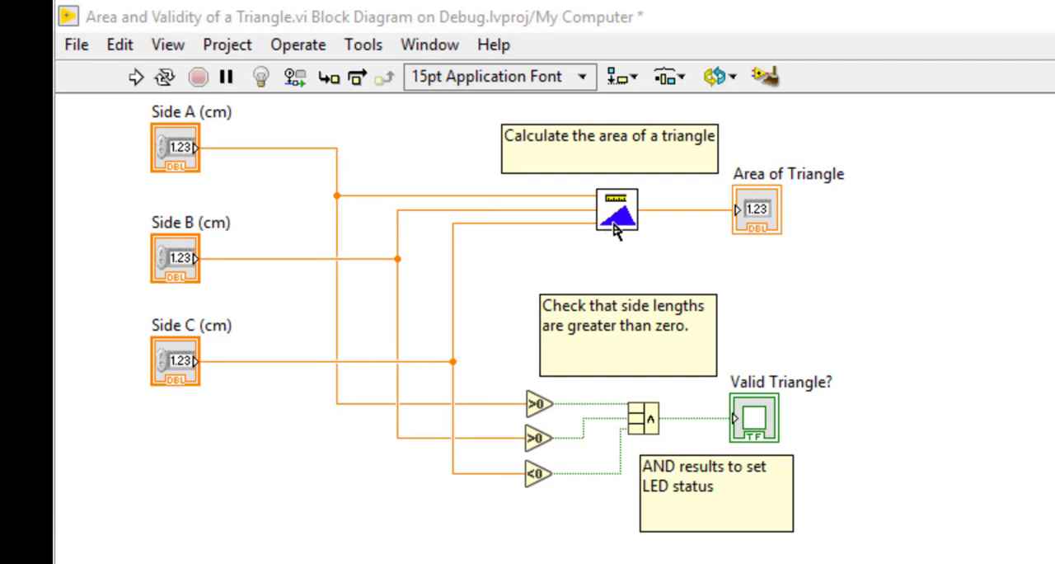
mouse_move(541, 421)
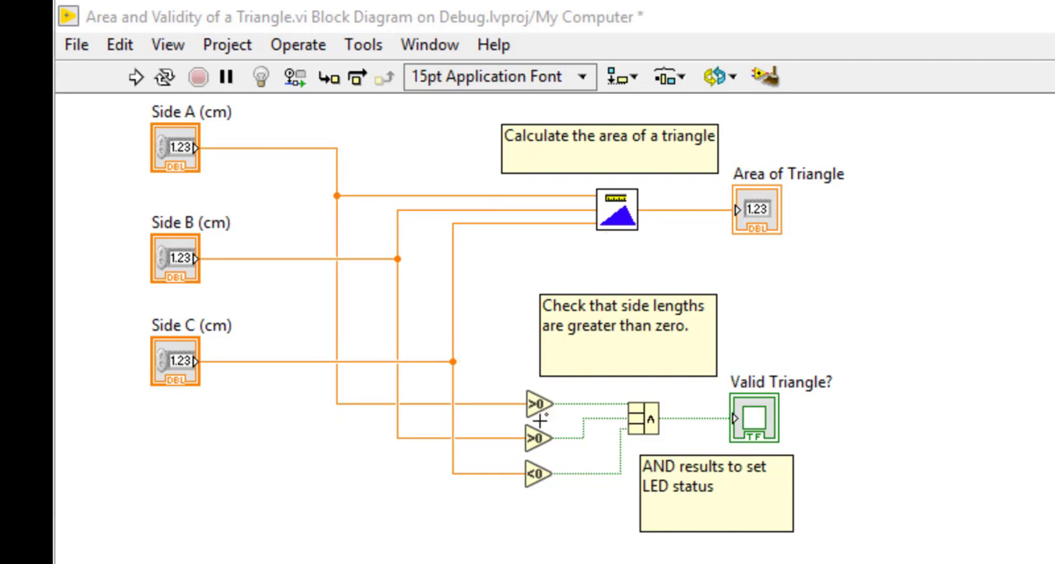
mouse_move(613, 228)
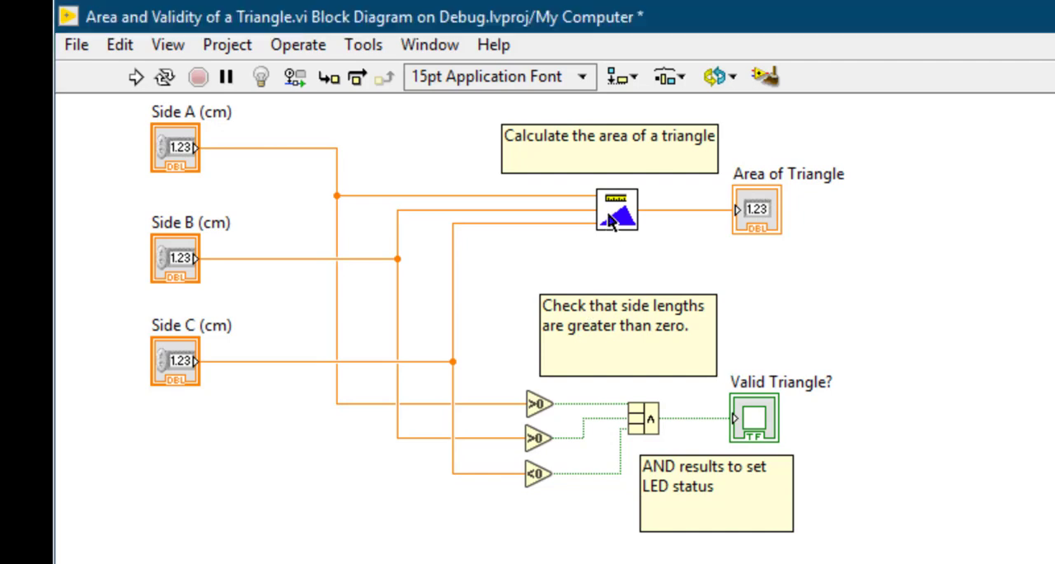
Bring up the shortcut options of the Area of Triangle subVI node to reach its breakpoint choices
right_click(617, 207)
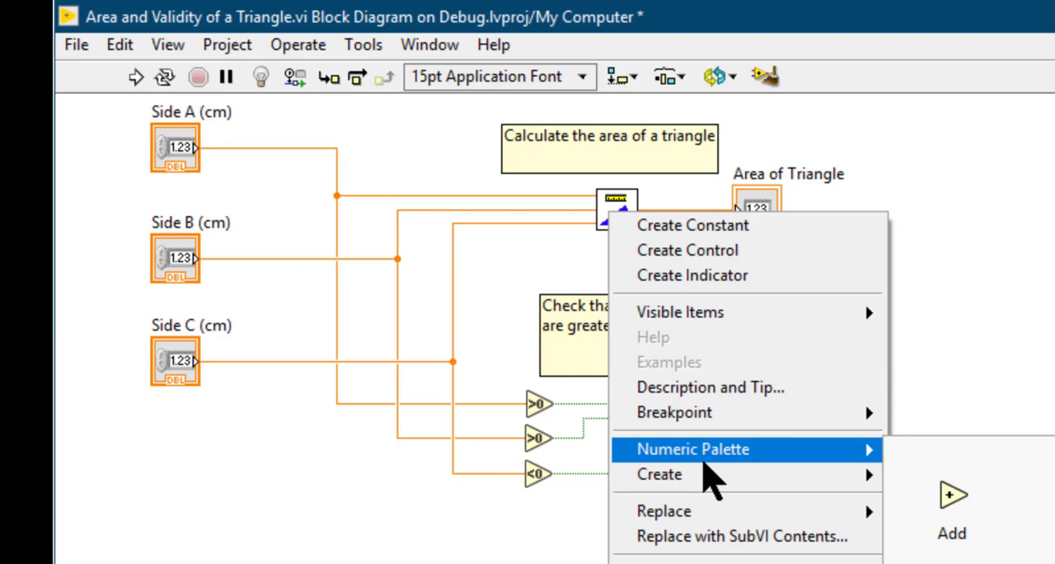
mouse_move(675, 412)
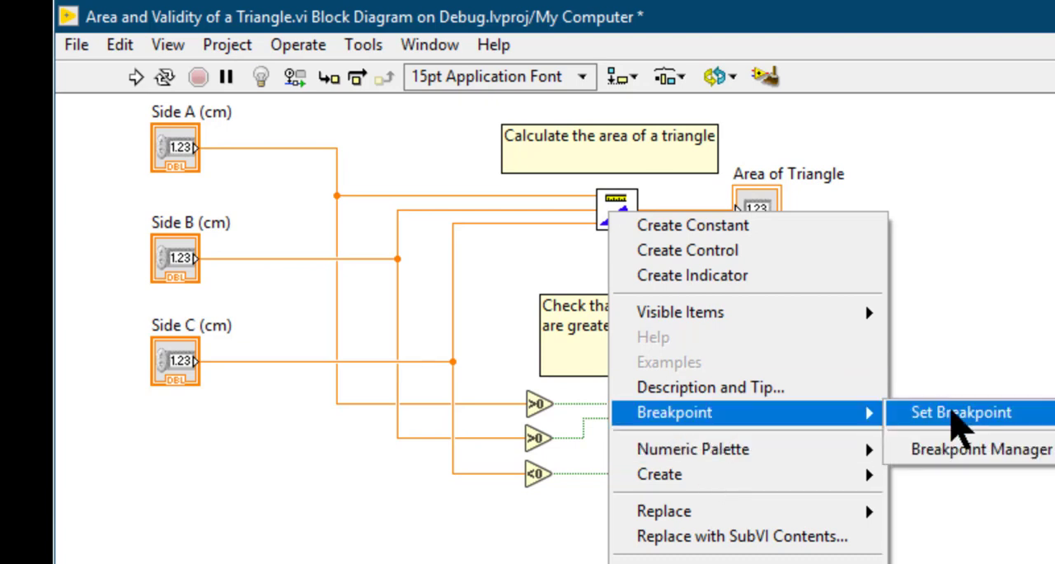
Set a breakpoint on the triangle-area subVI, run to it, then Step Over the subVI and Step Out
left_click(959, 413)
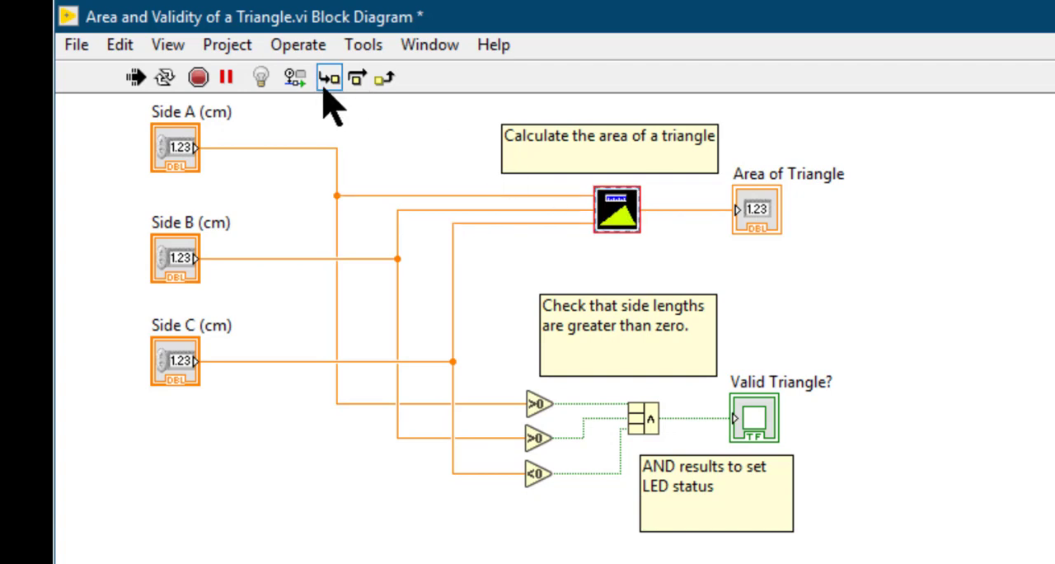
mouse_move(328, 76)
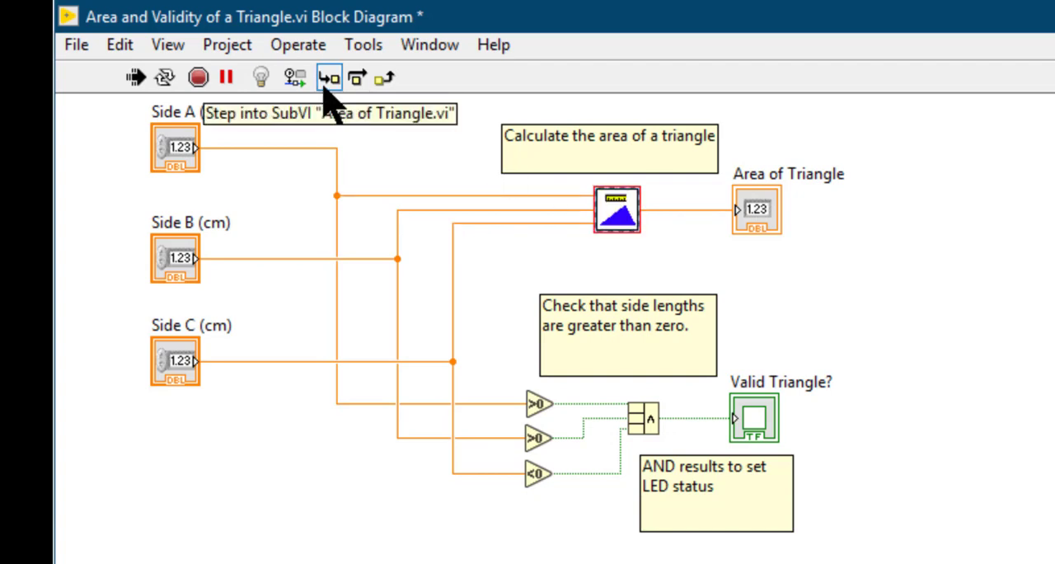
left_click(328, 75)
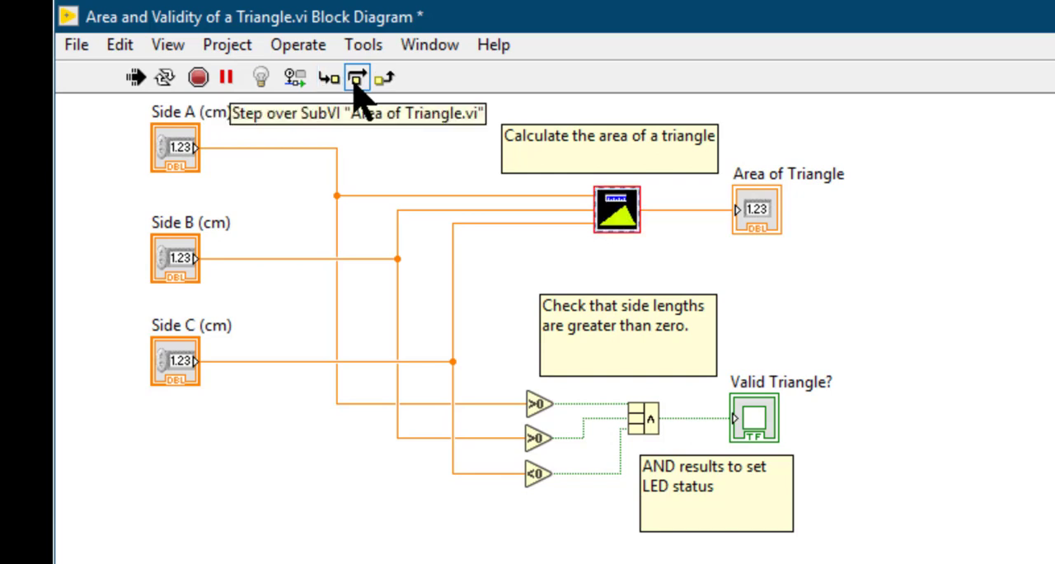
left_click(356, 75)
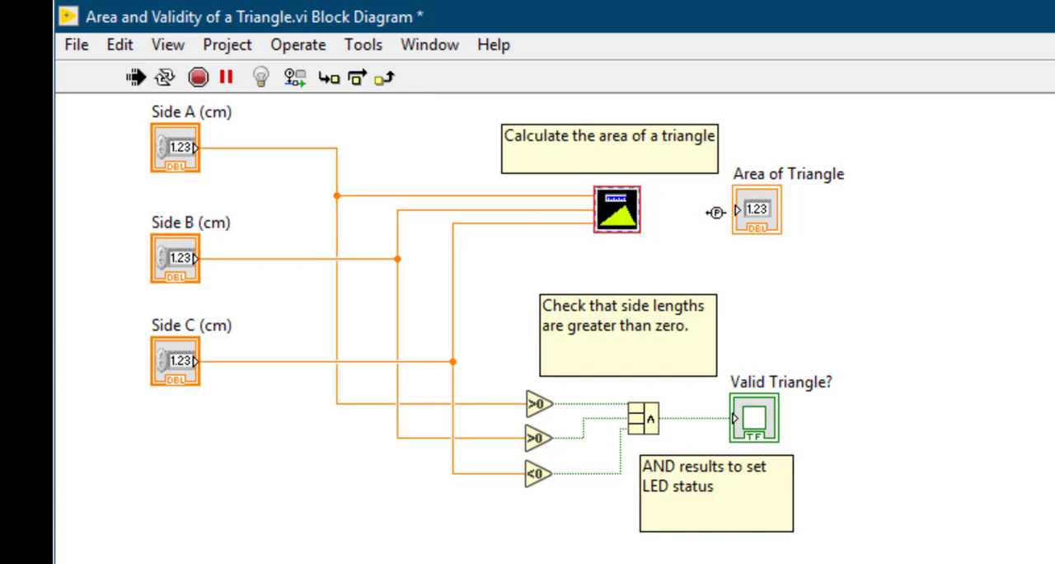
left_click(383, 76)
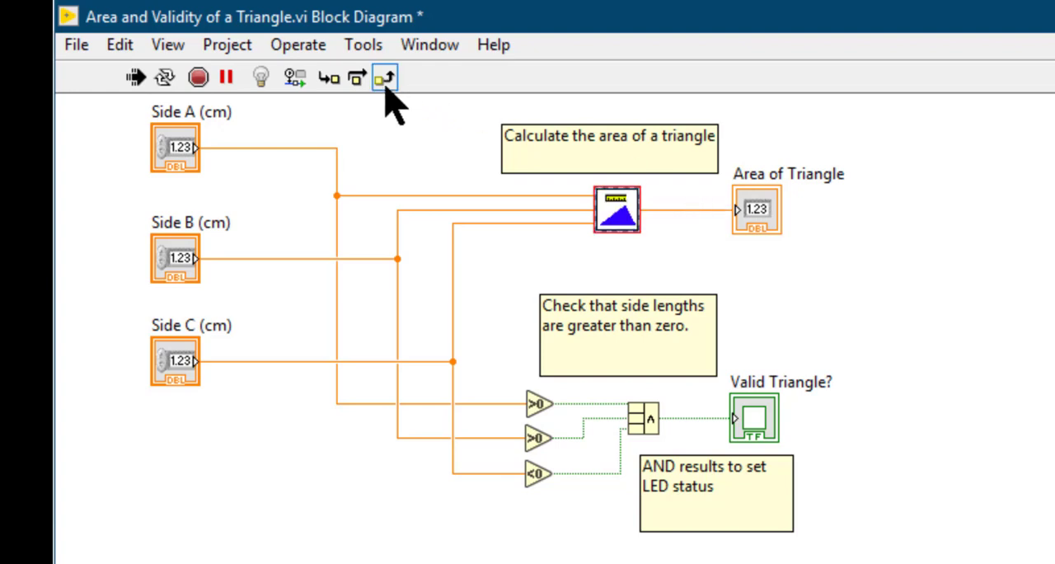
mouse_move(386, 76)
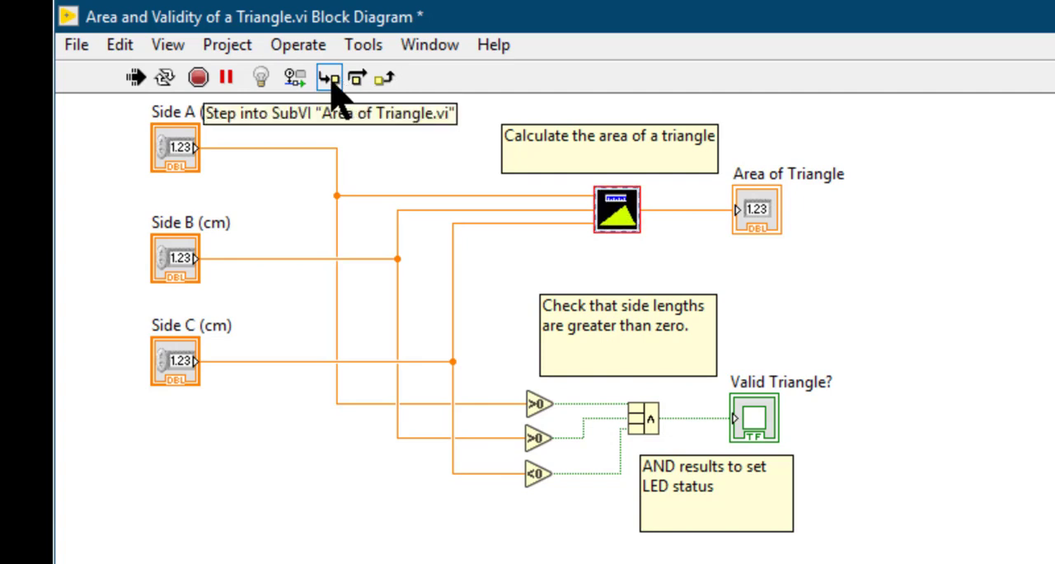
Step Into the Heron's-formula subVI, step over the side-summing node and finish execution back to the main diagram
left_click(328, 76)
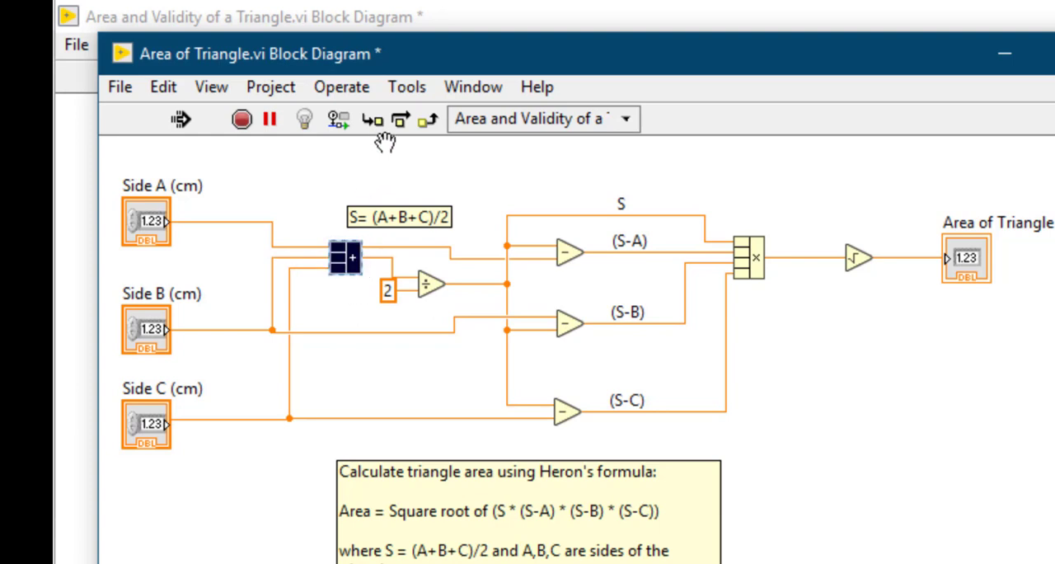
mouse_move(373, 118)
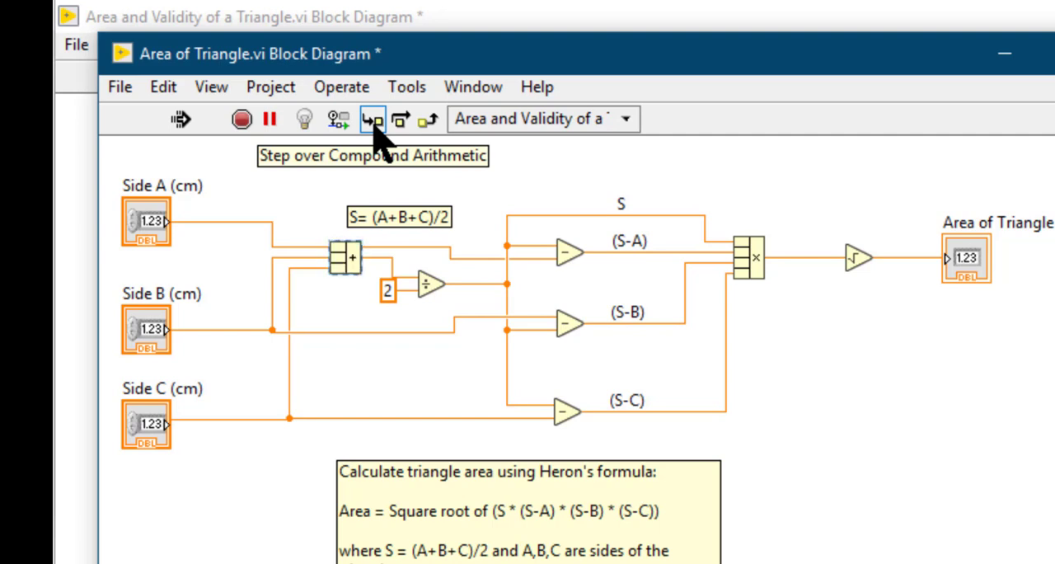
left_click(373, 119)
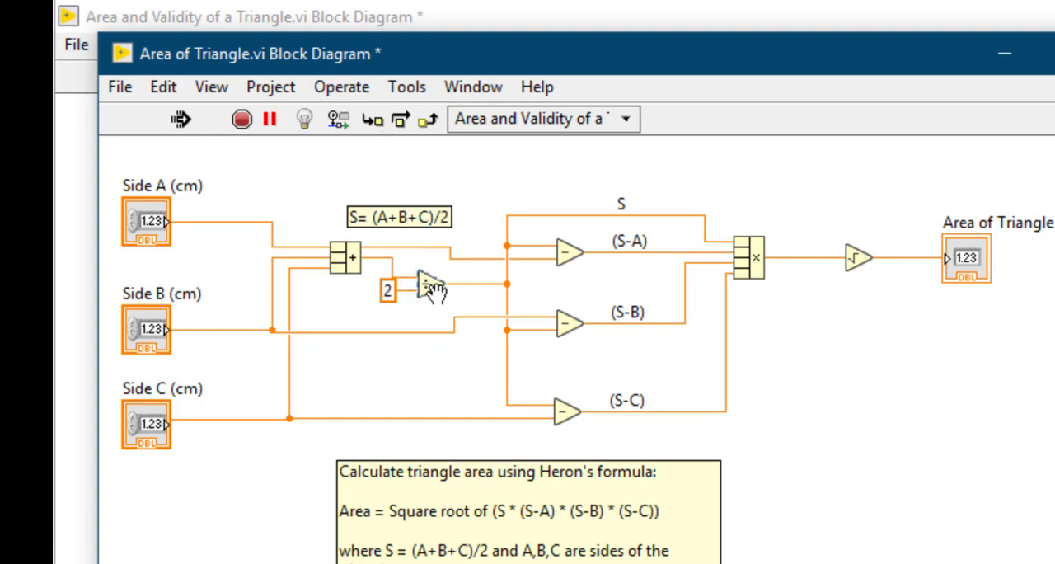
mouse_move(402, 119)
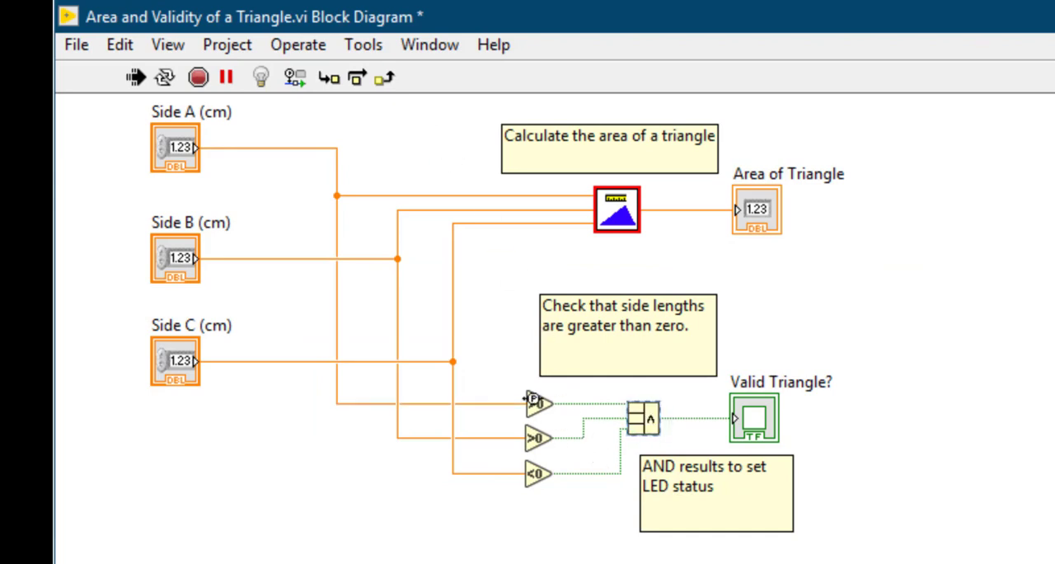
left_click(643, 416)
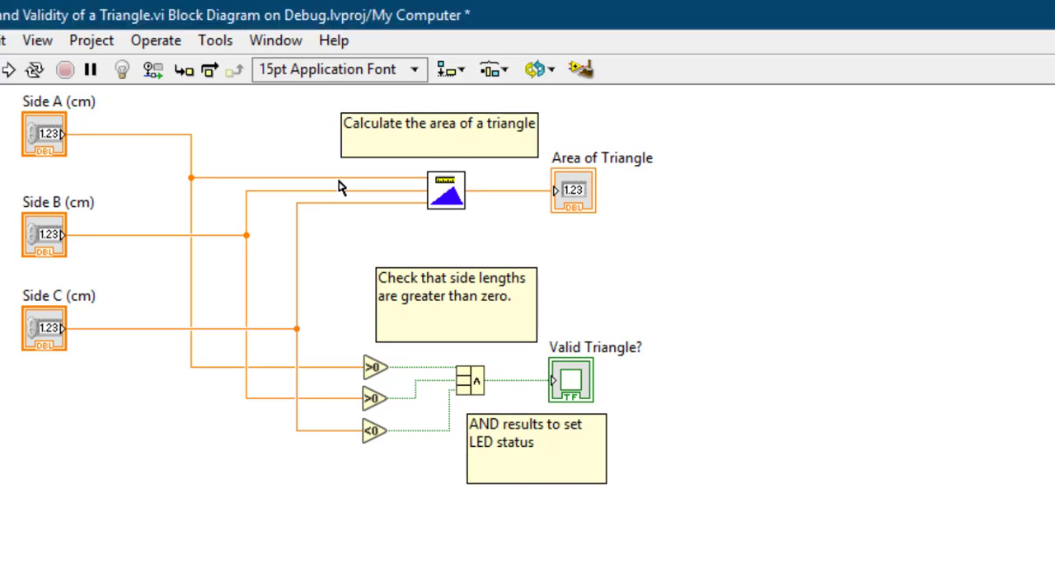
Probe the Side A wire and the first greater-than-zero result, run, and read their values 6 and TRUE
right_click(340, 187)
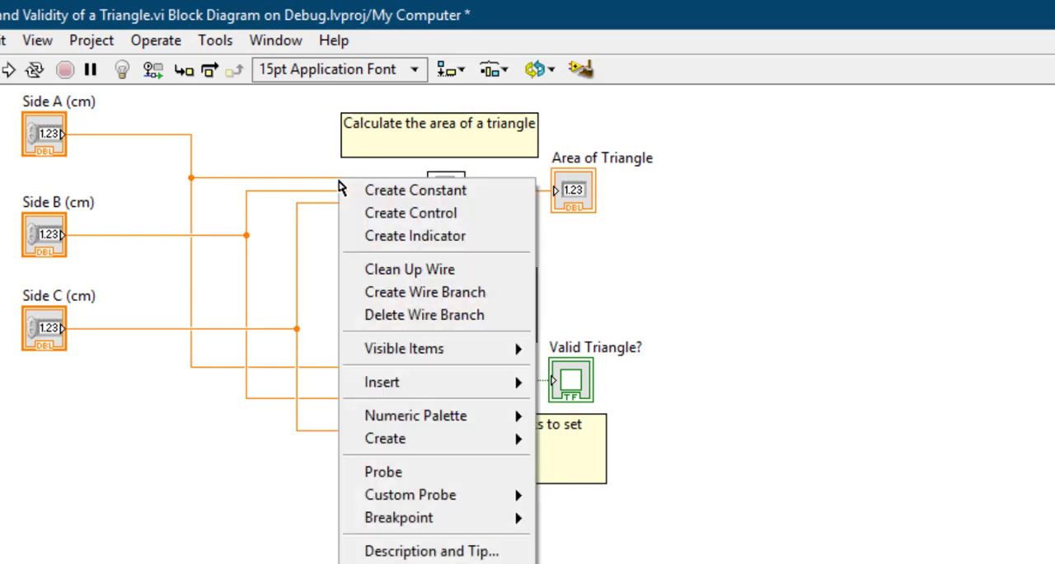
mouse_move(382, 472)
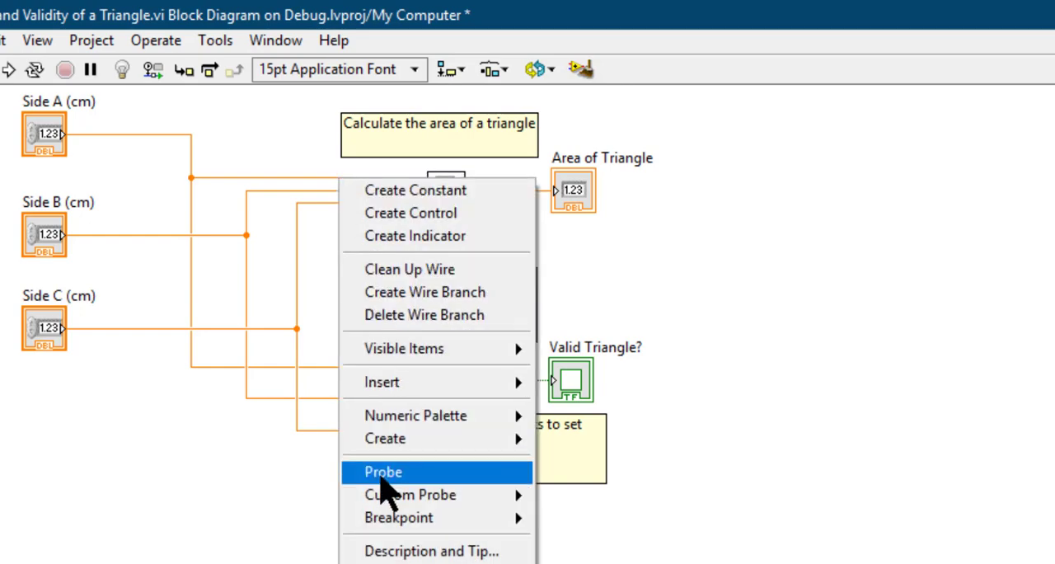
left_click(382, 471)
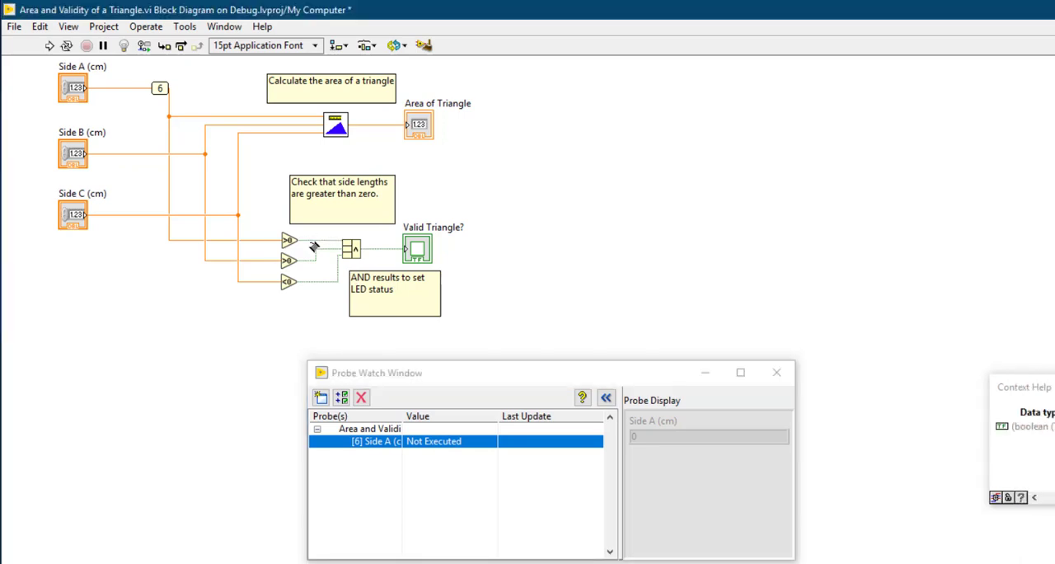
right_click(313, 248)
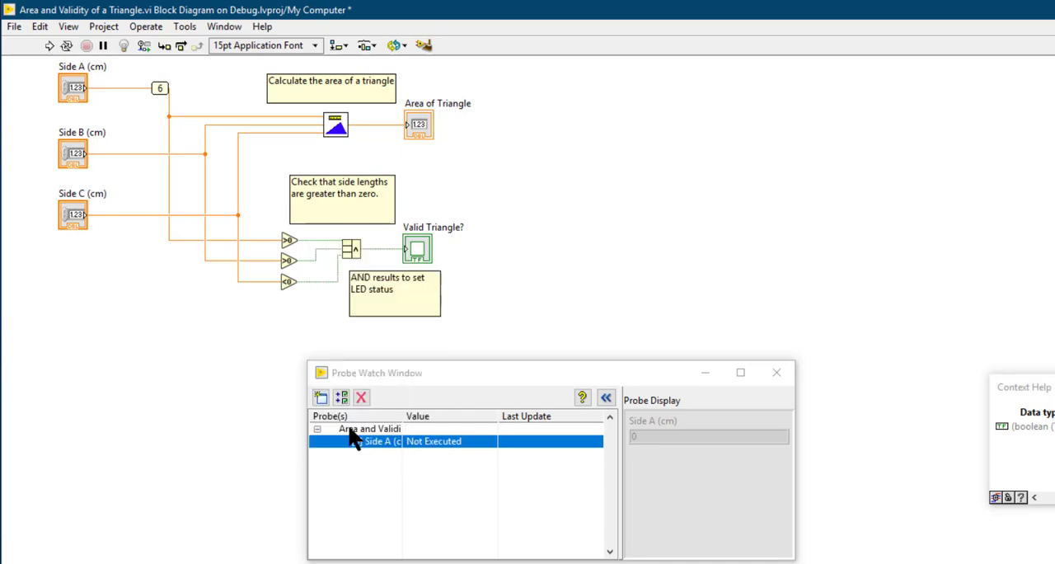
left_click(49, 47)
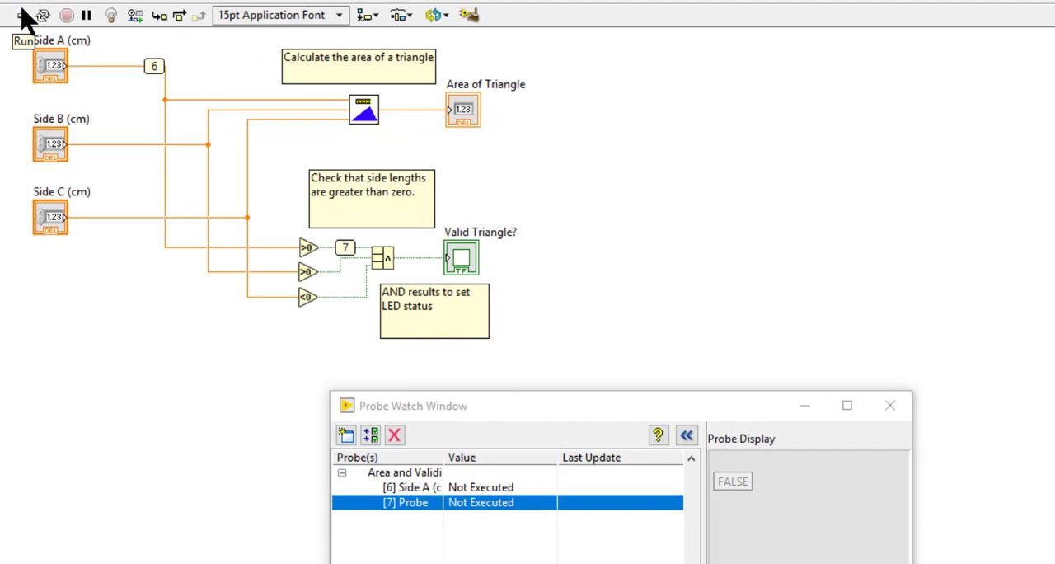
left_click(23, 15)
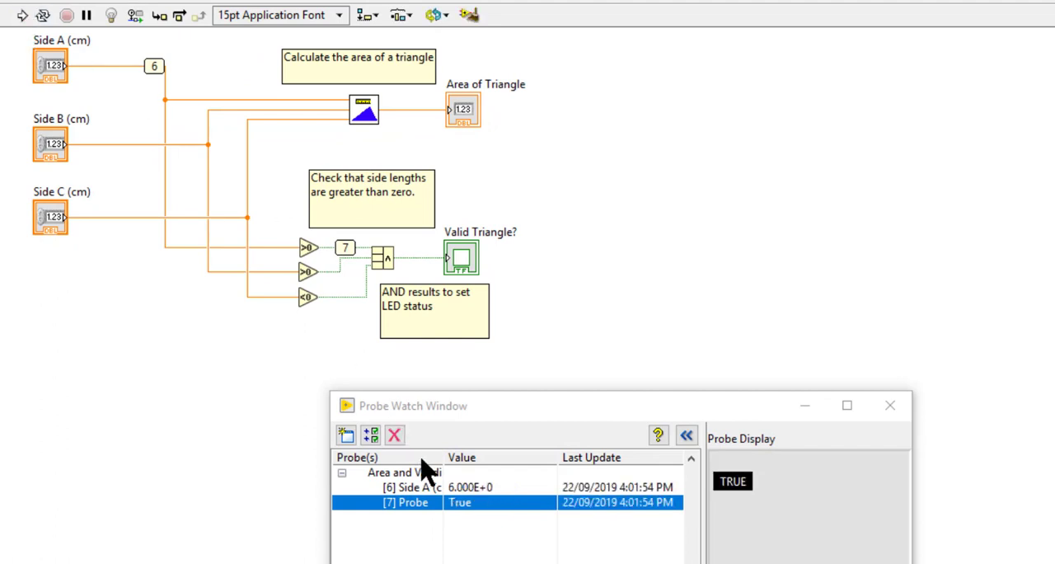
left_click(409, 487)
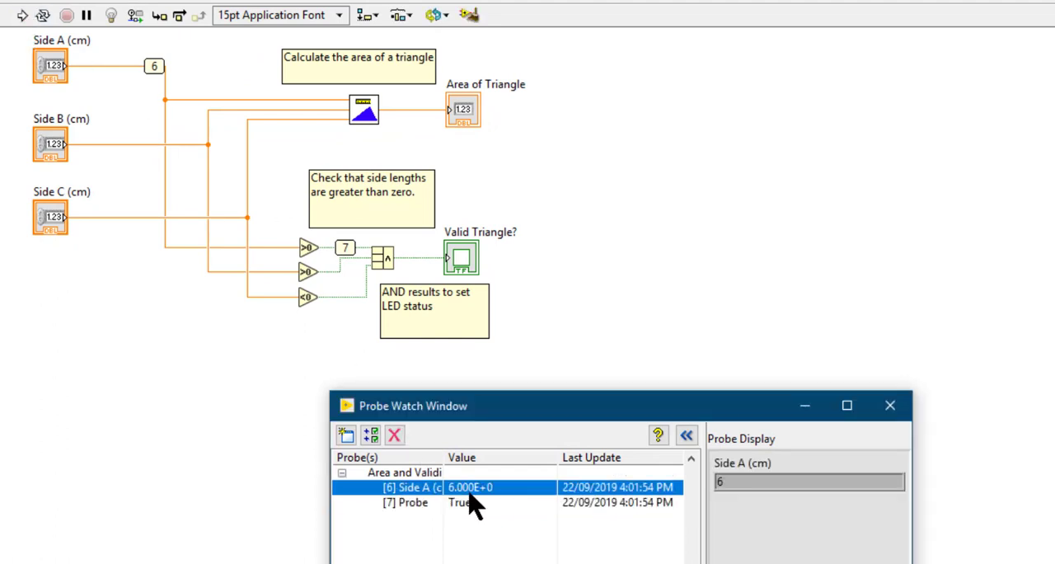
left_click(407, 501)
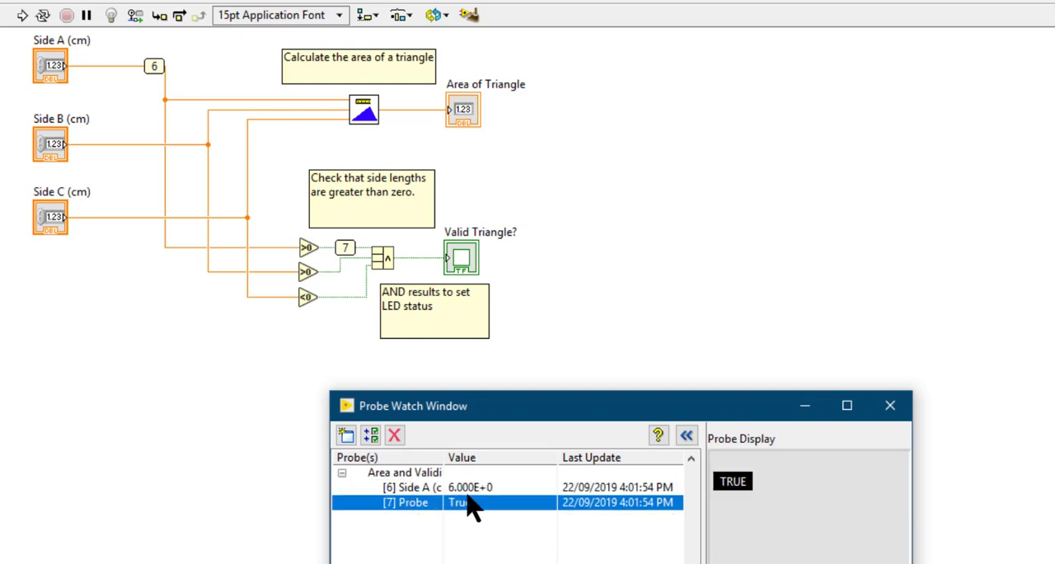
left_click(412, 488)
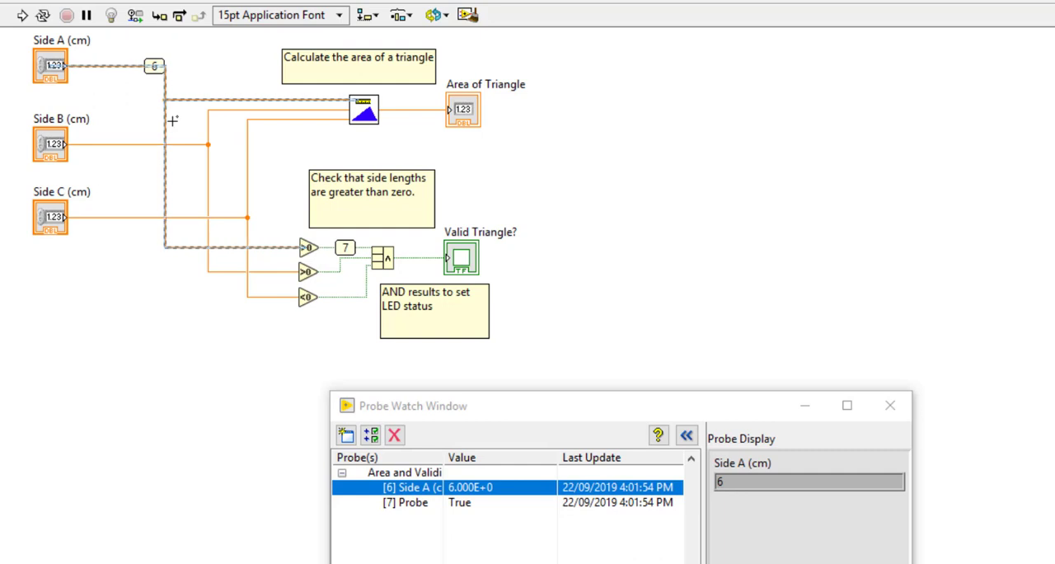
left_click(434, 310)
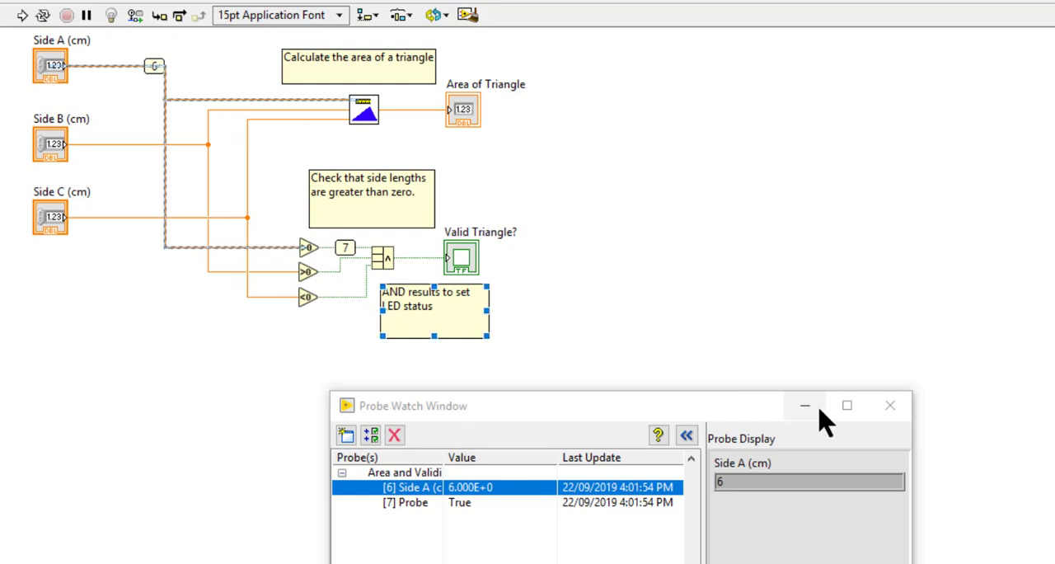
Remove all probes, place a fresh probe on the Side B wire reading Not Executed, and close the Probe Watch Window
left_click(890, 405)
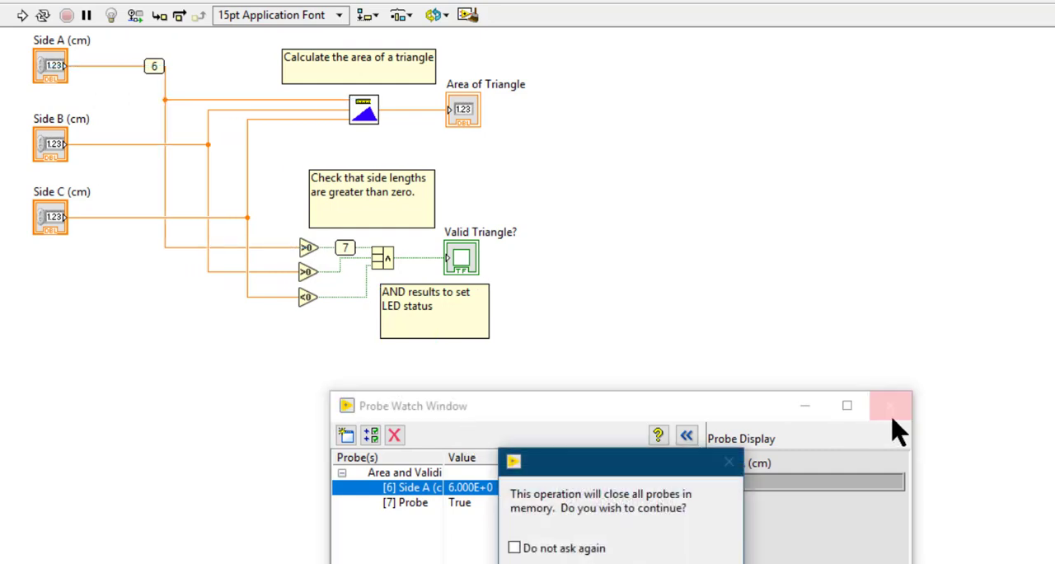
left_click(890, 406)
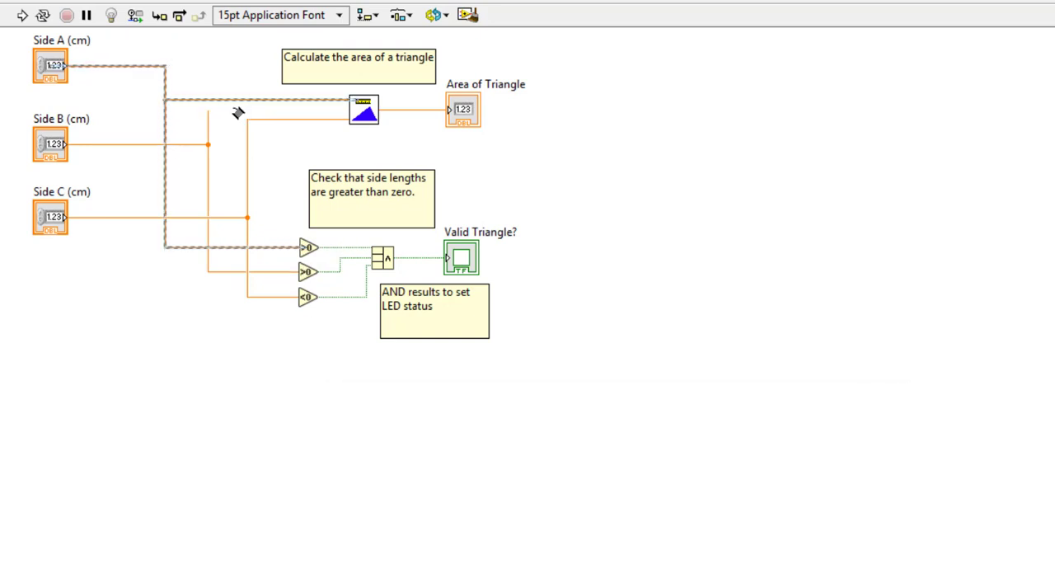
right_click(234, 113)
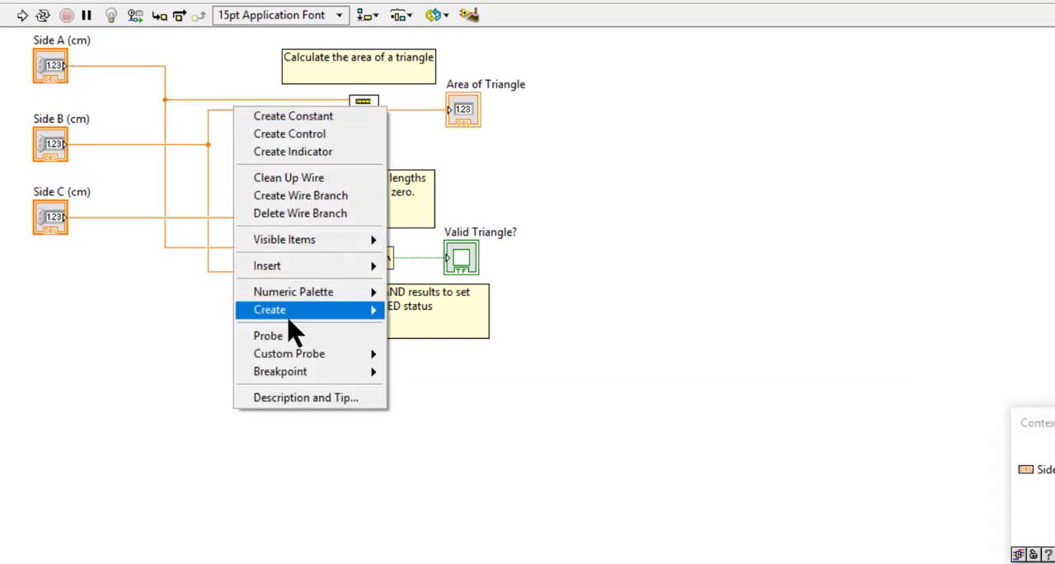
left_click(267, 337)
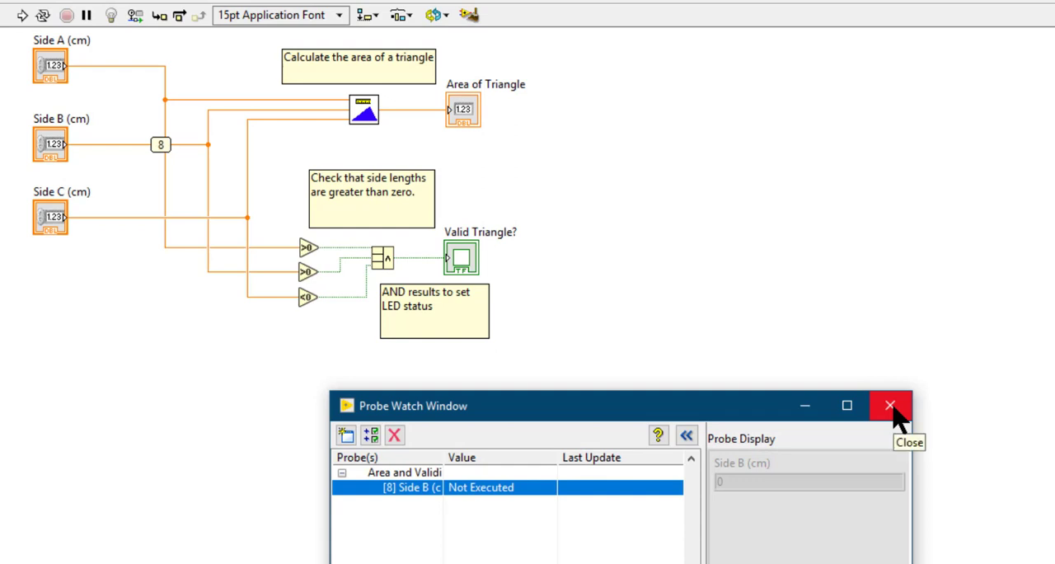
left_click(890, 406)
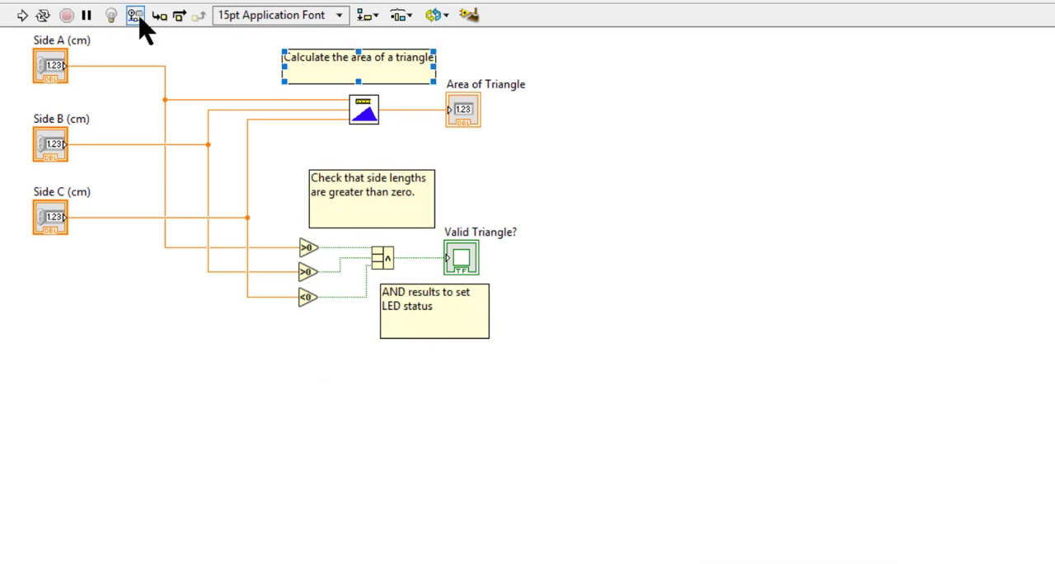
mouse_move(136, 15)
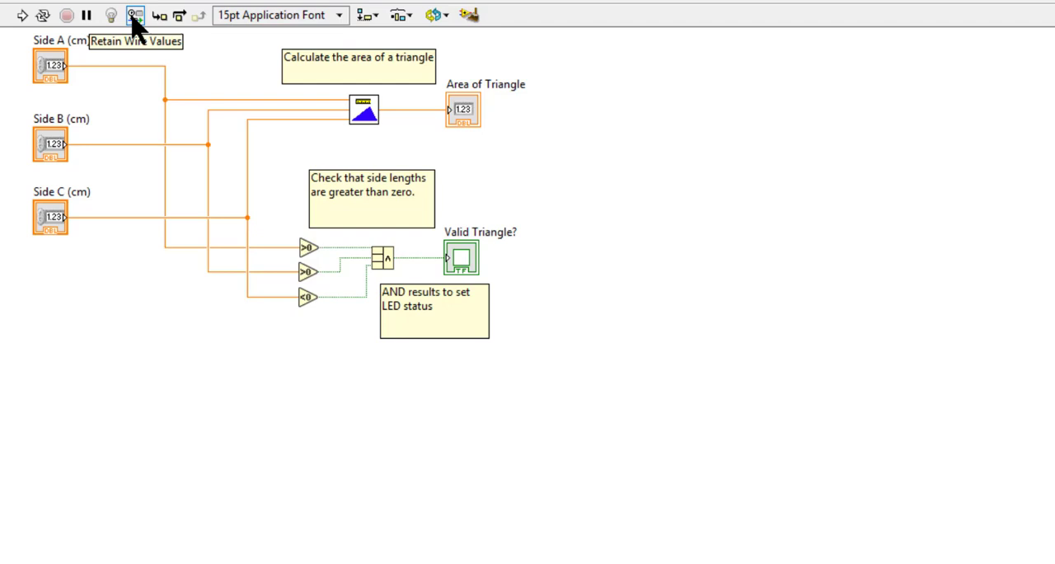
mouse_move(23, 15)
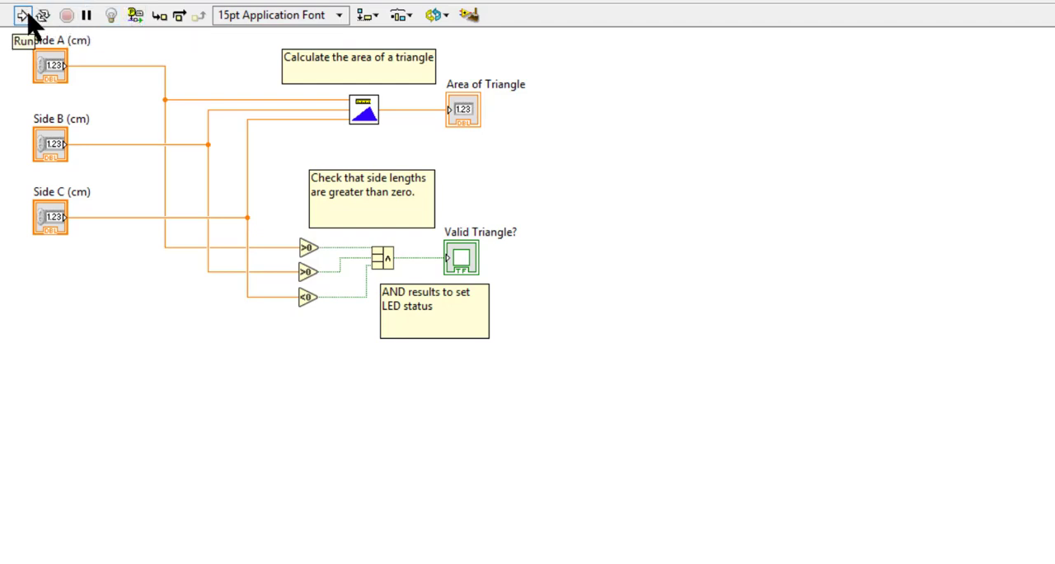
Run the VI with wire values retained and probe the Side C wire to see 10 immediately
left_click(23, 15)
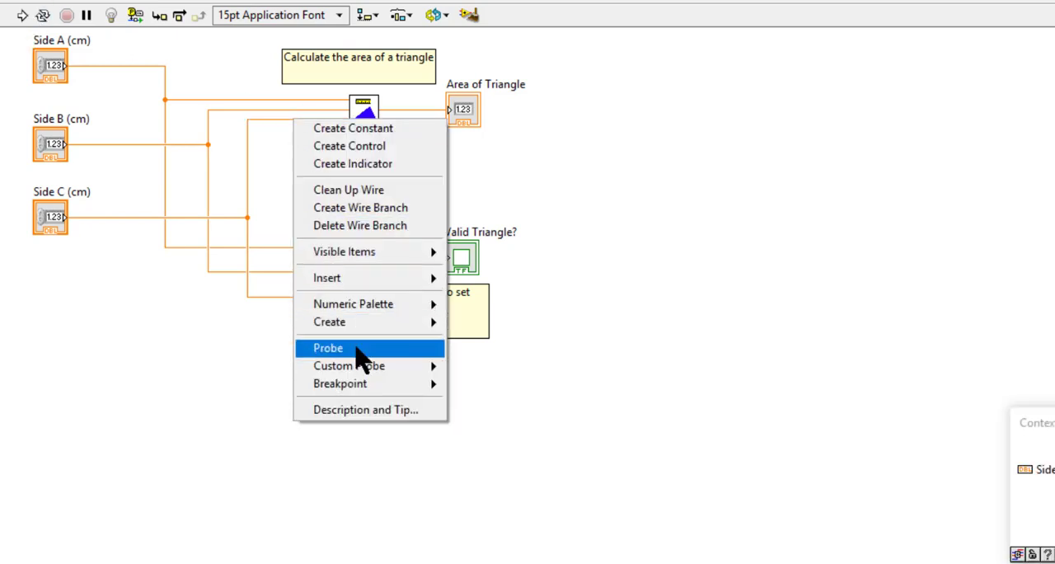
left_click(328, 346)
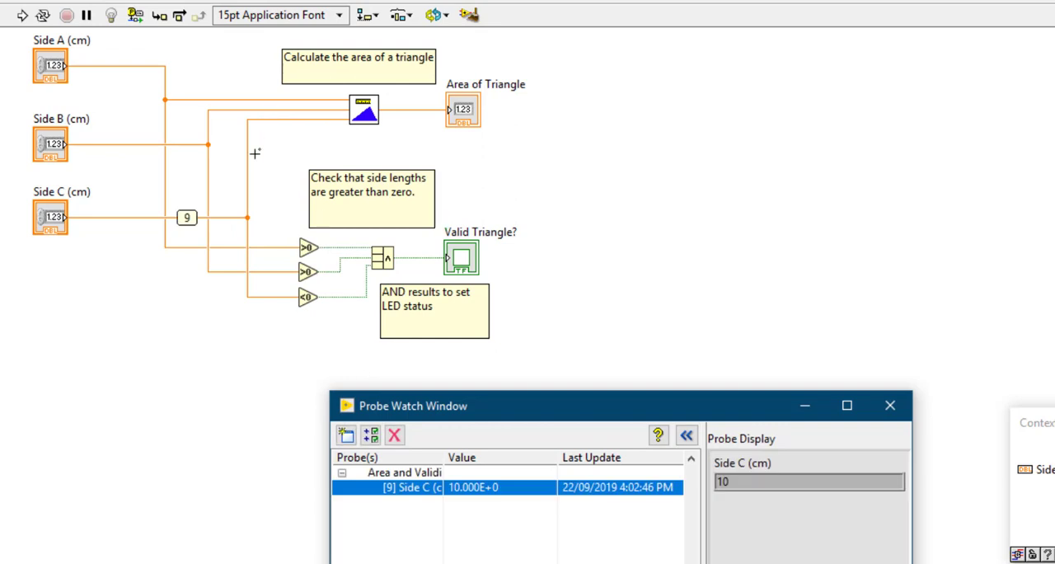
mouse_move(284, 221)
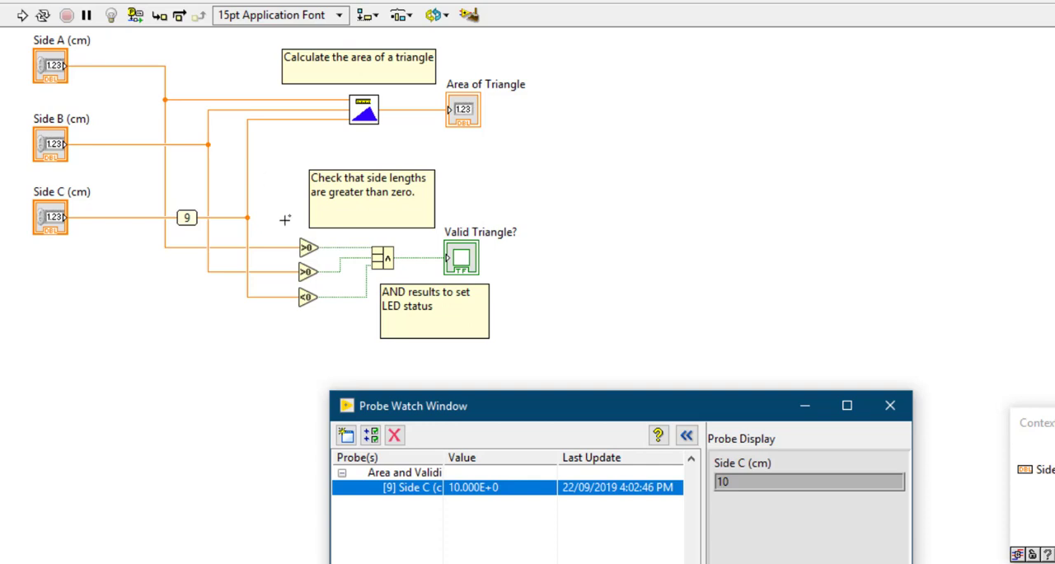
mouse_move(492, 503)
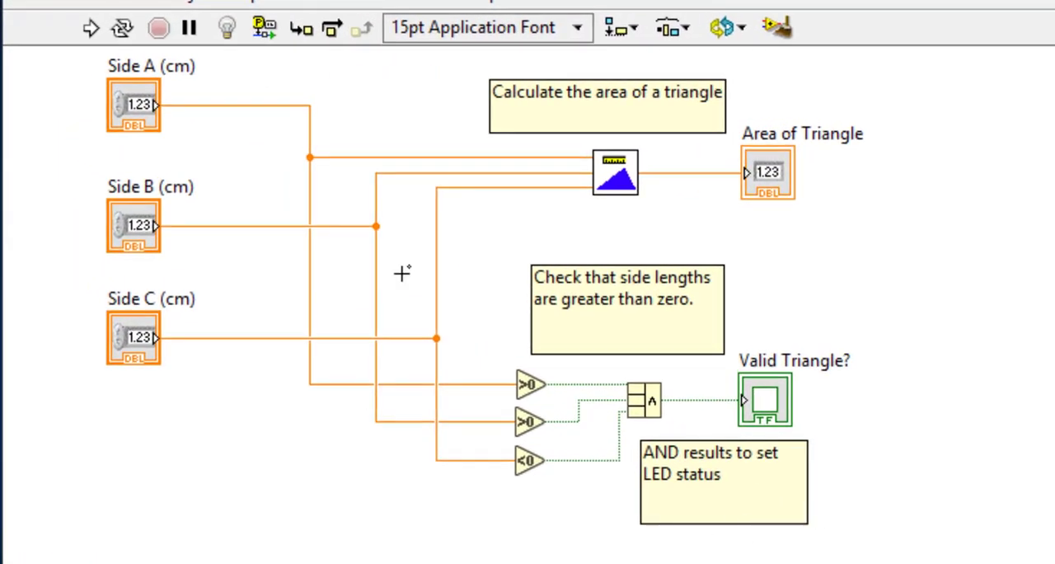
Toggle Retain Wire Values off, turn on Highlight Execution and run the VI twice watching 6, 8, 10 flow to a NaN area
left_click(264, 26)
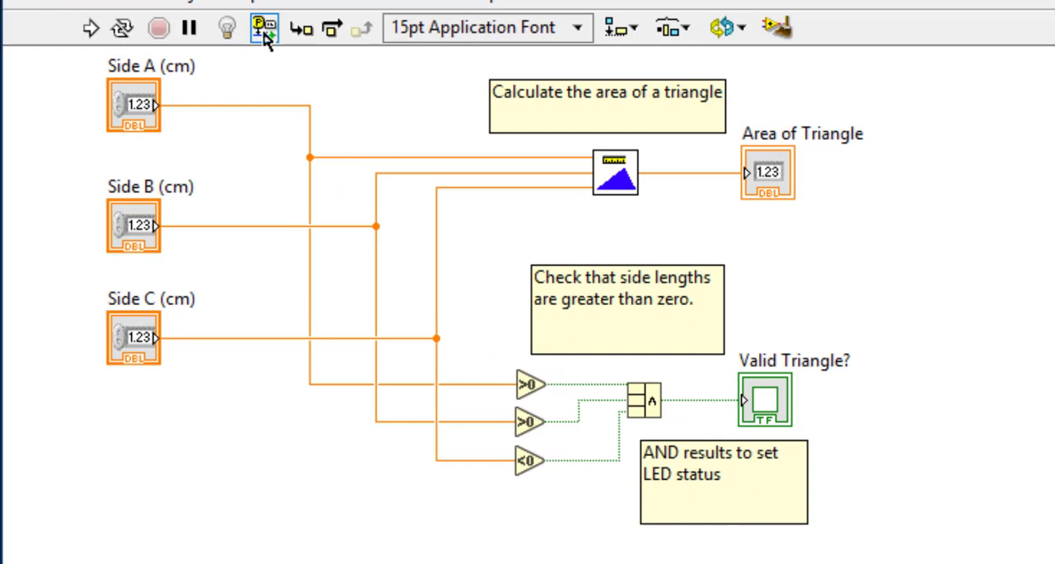
mouse_move(227, 26)
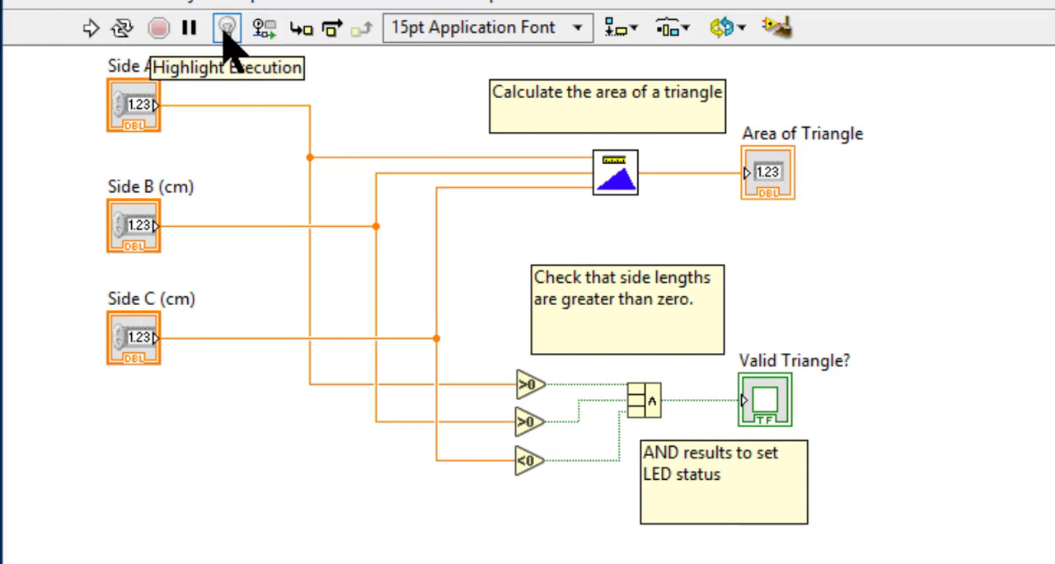
mouse_move(122, 26)
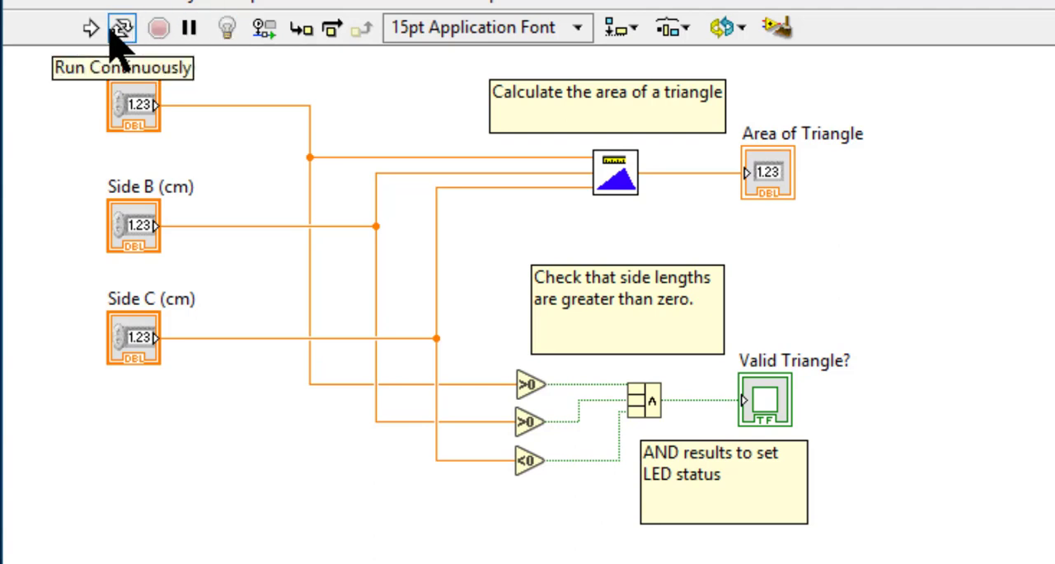
mouse_move(89, 26)
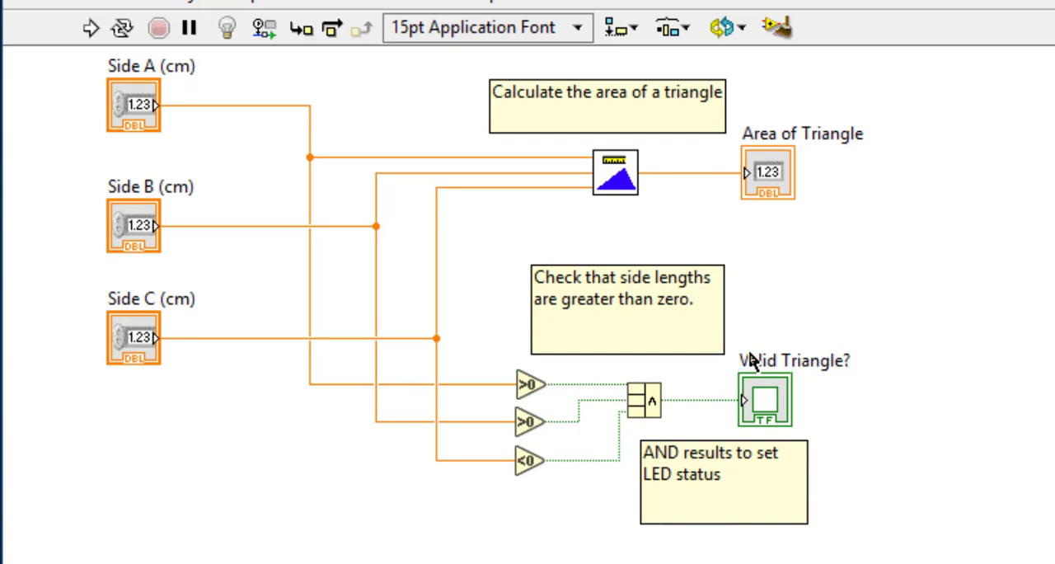
left_click(228, 26)
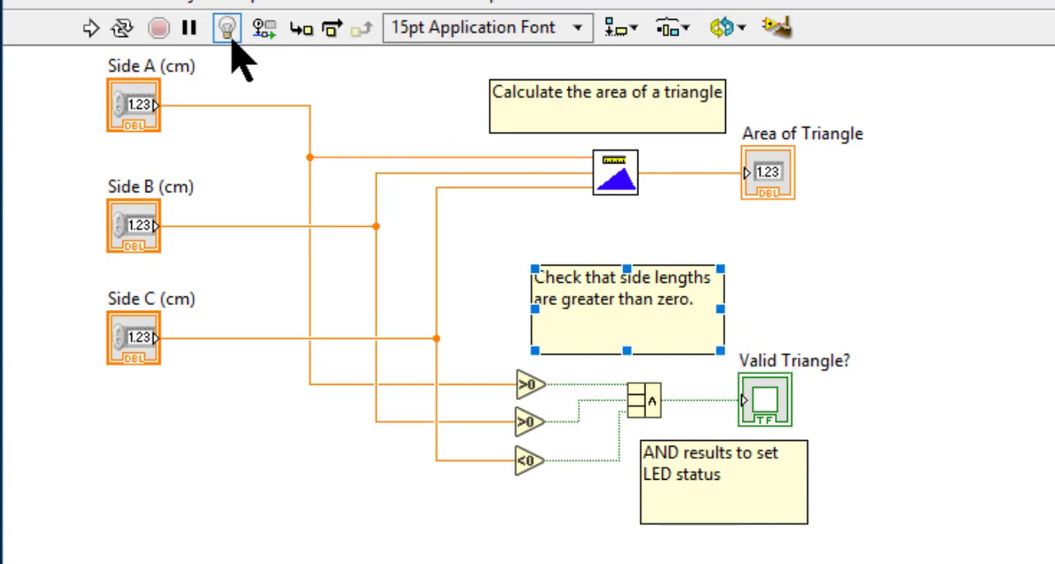
left_click(89, 26)
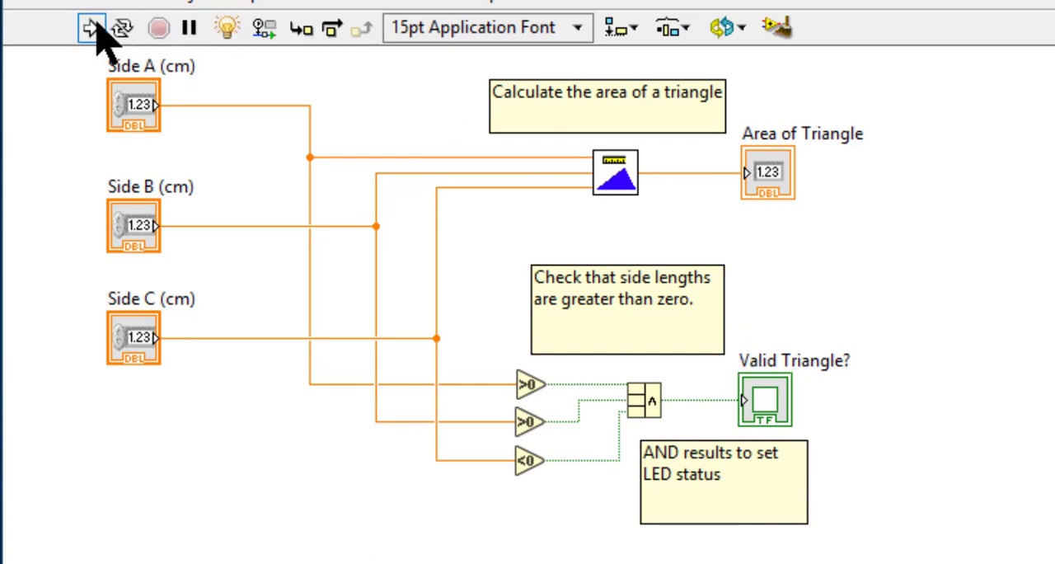
left_click(89, 26)
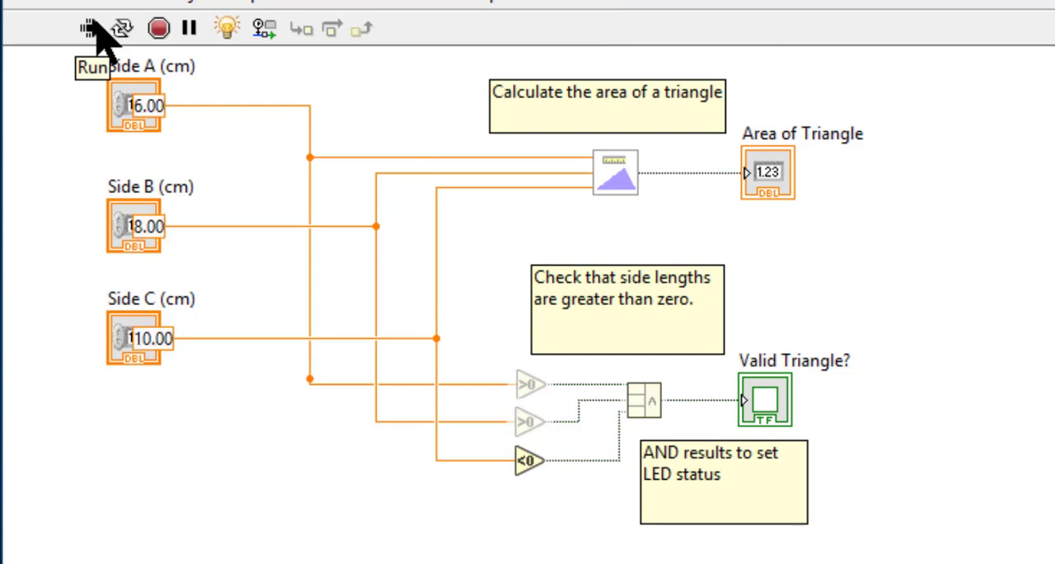
left_click(86, 26)
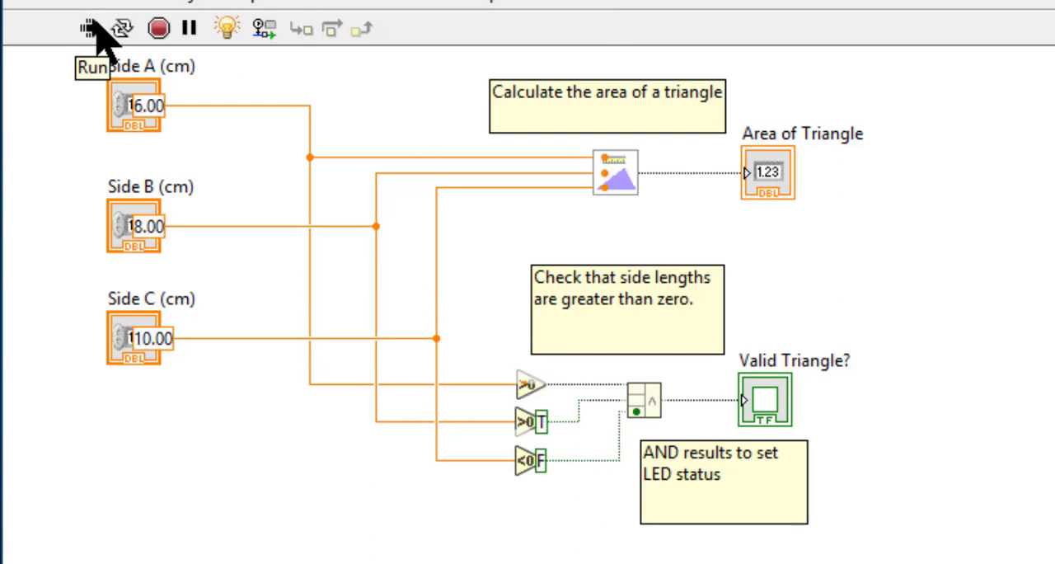
left_click(89, 27)
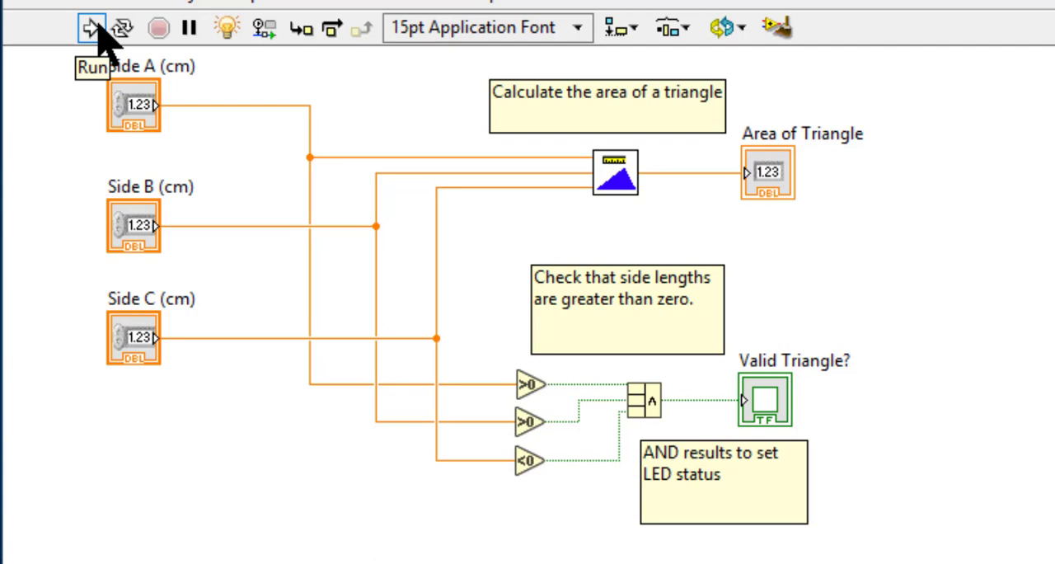
left_click(89, 26)
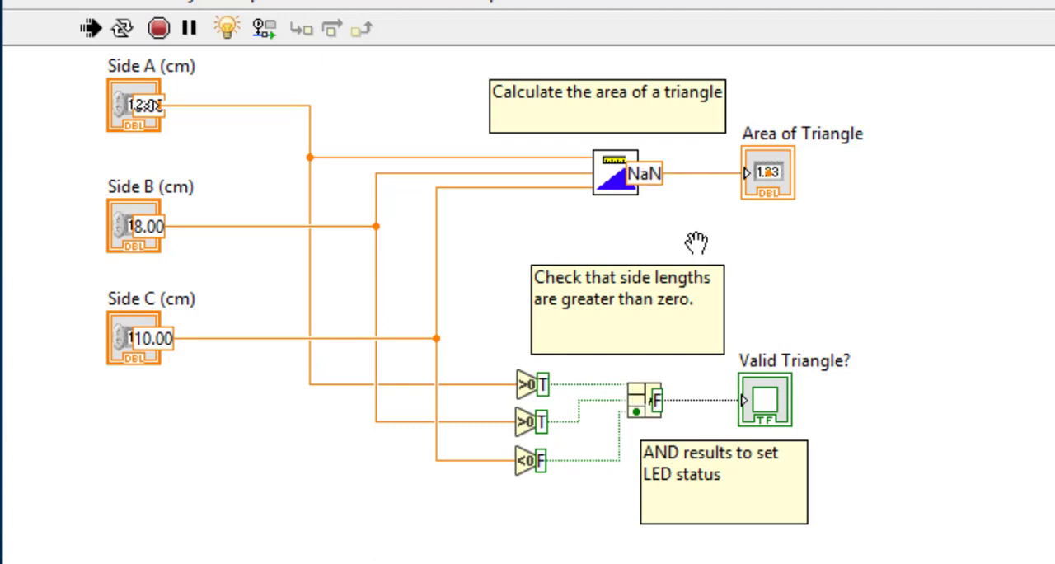
left_click(89, 27)
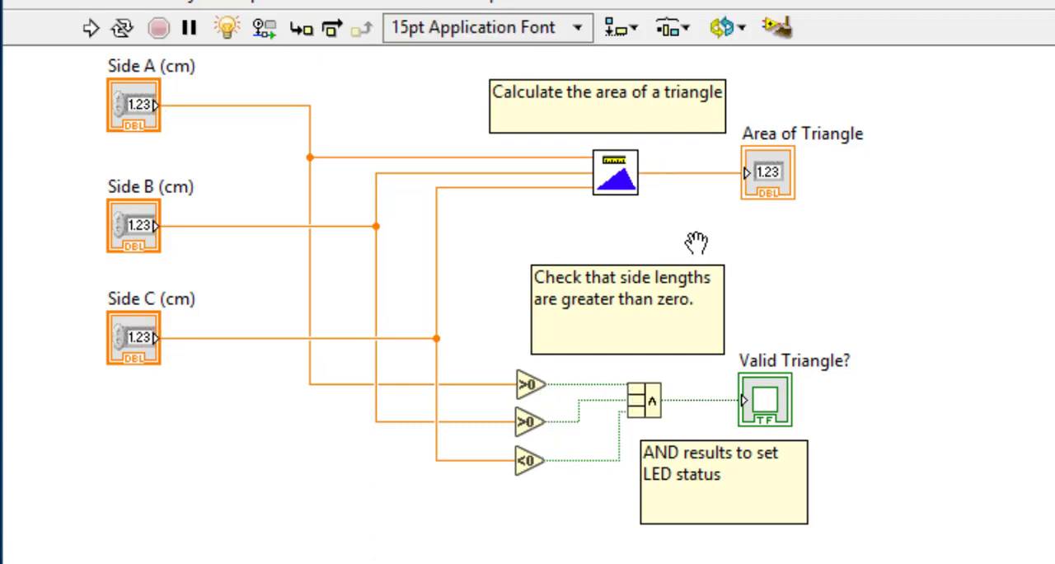